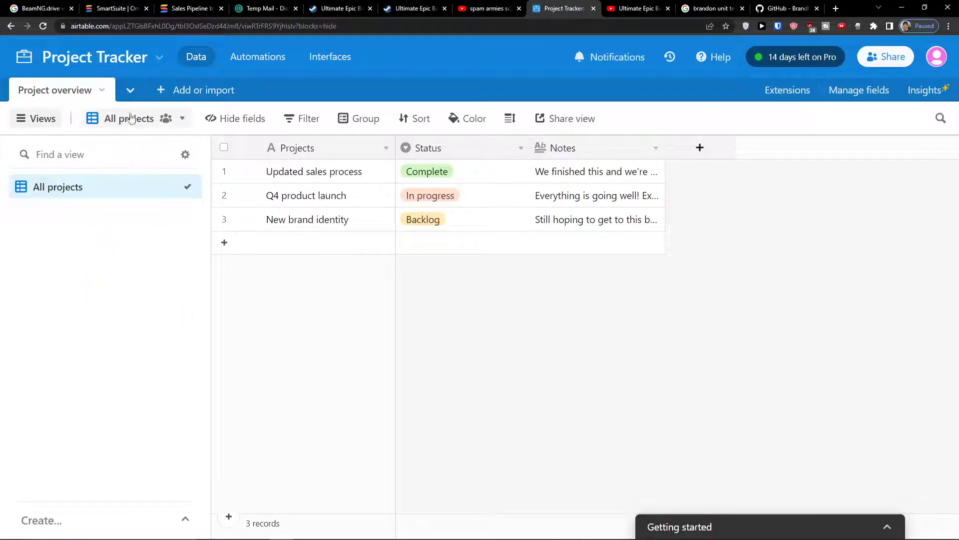
Start a new Timeline view from the Views sidebar, keeping the default name and Collaborative permission.
left_click(36, 118)
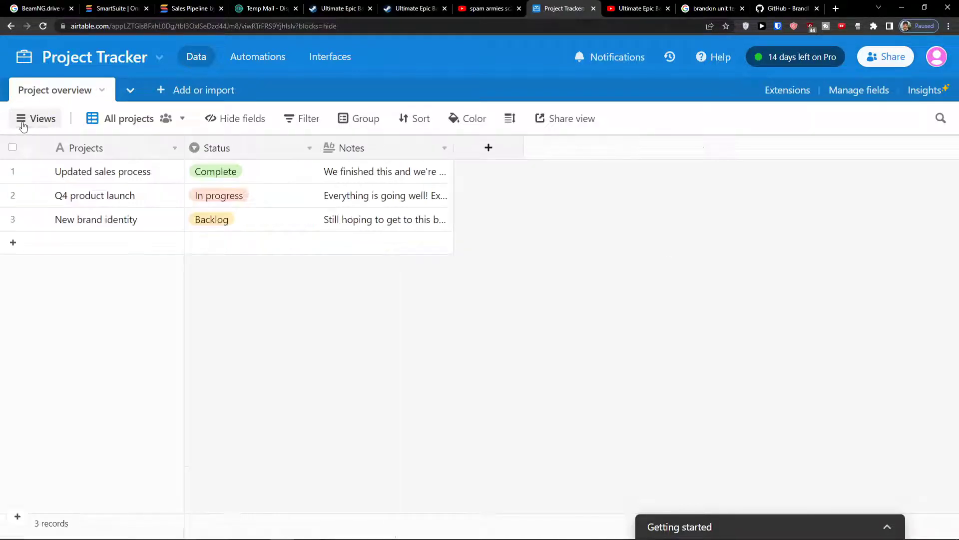
left_click(36, 118)
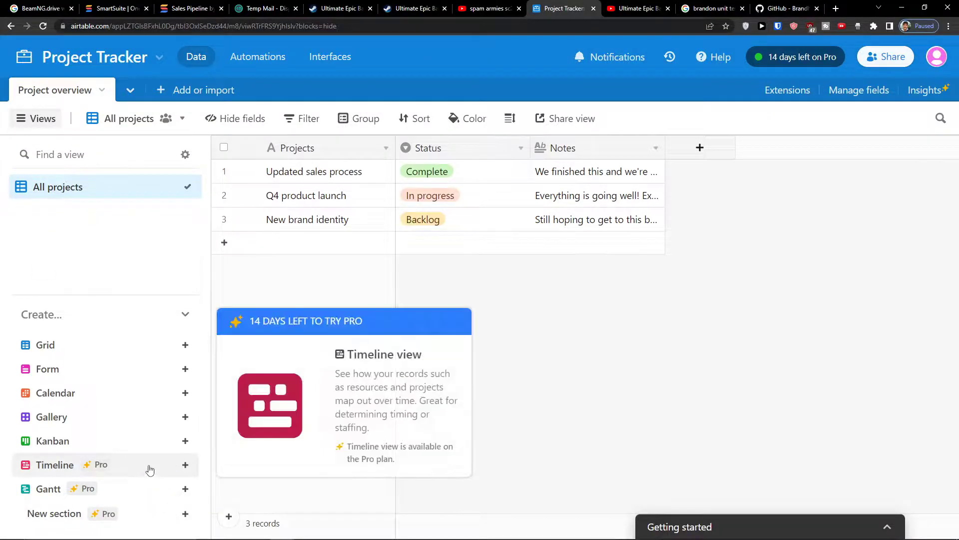
left_click(186, 465)
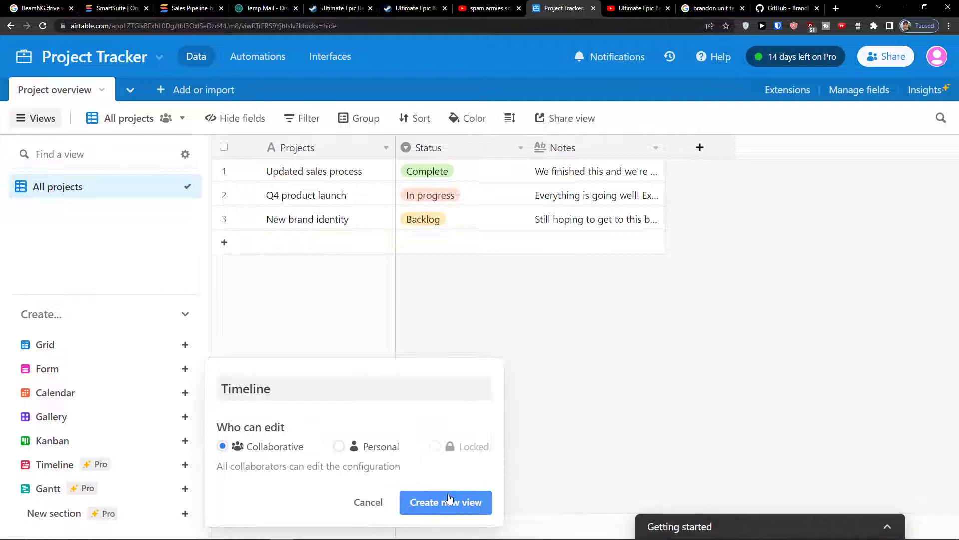
Create the Timeline view with a new 'Due date' field as its start date.
left_click(446, 503)
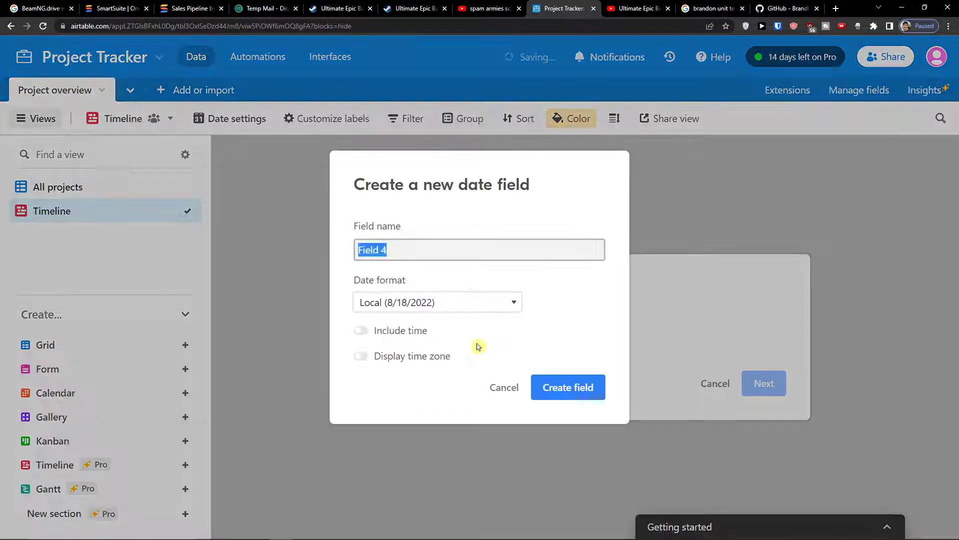
left_click(504, 387)
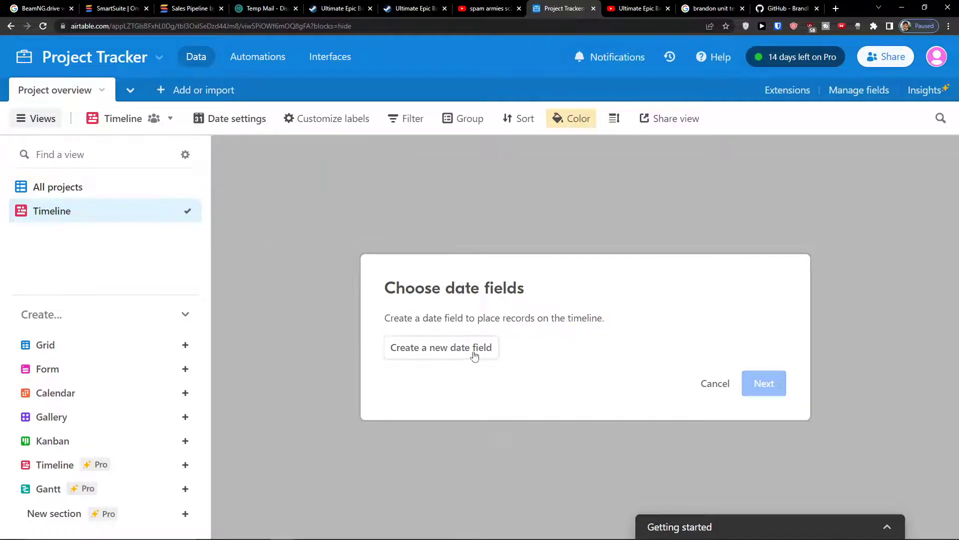
left_click(441, 347)
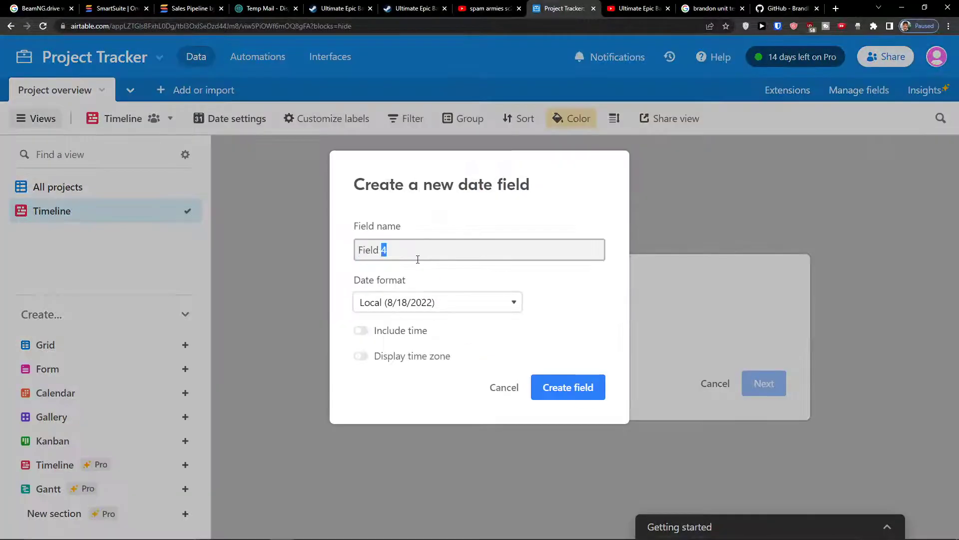
type("Due date")
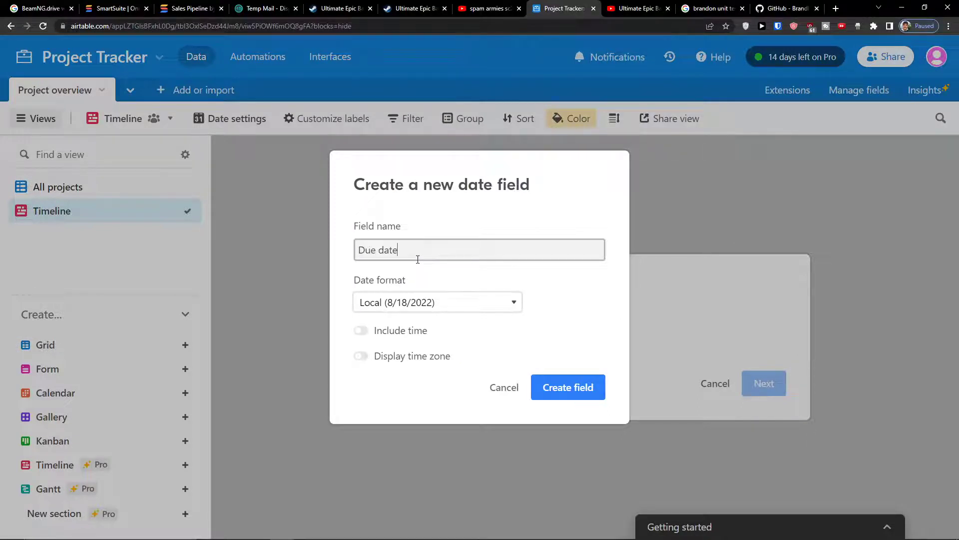
left_click(567, 386)
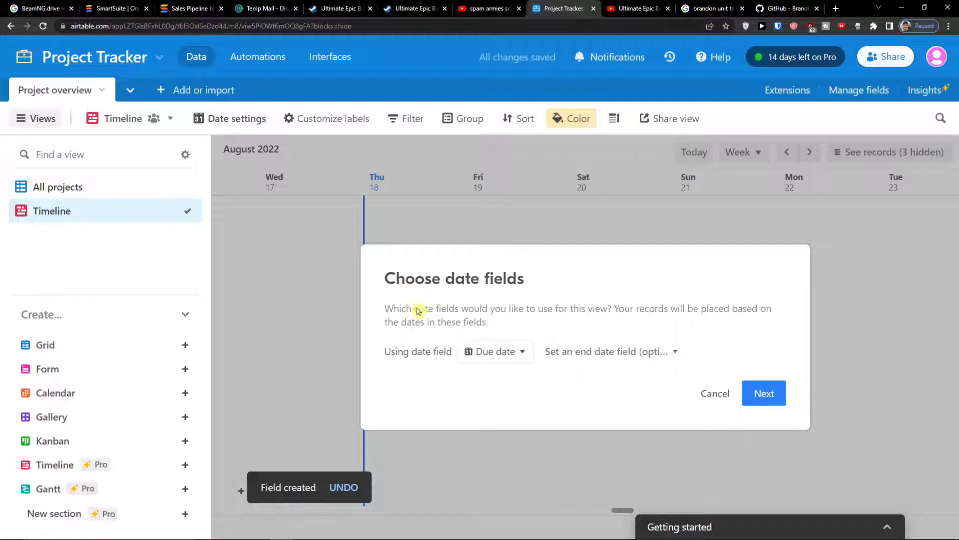
Begin creating a new end date field named 'Finish date' for the timeline.
left_click(611, 351)
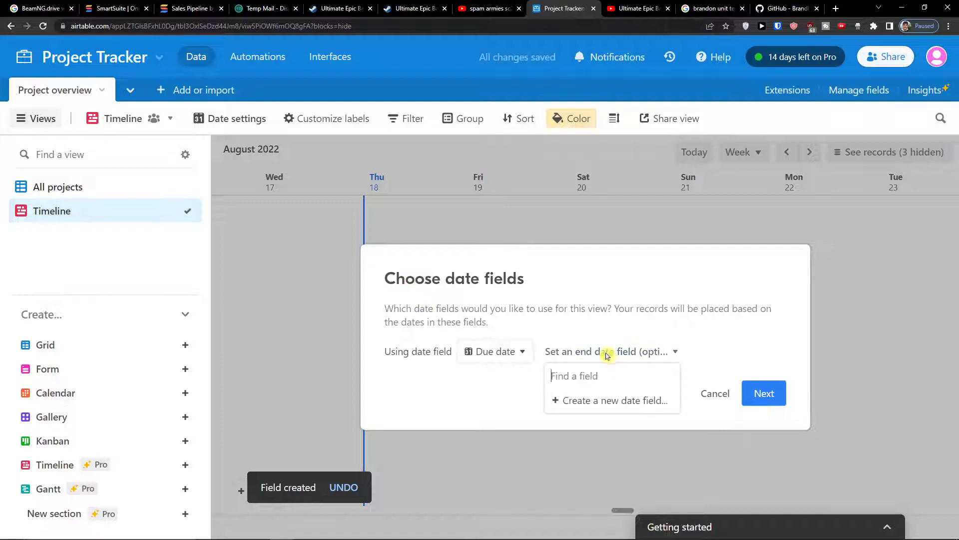
left_click(611, 400)
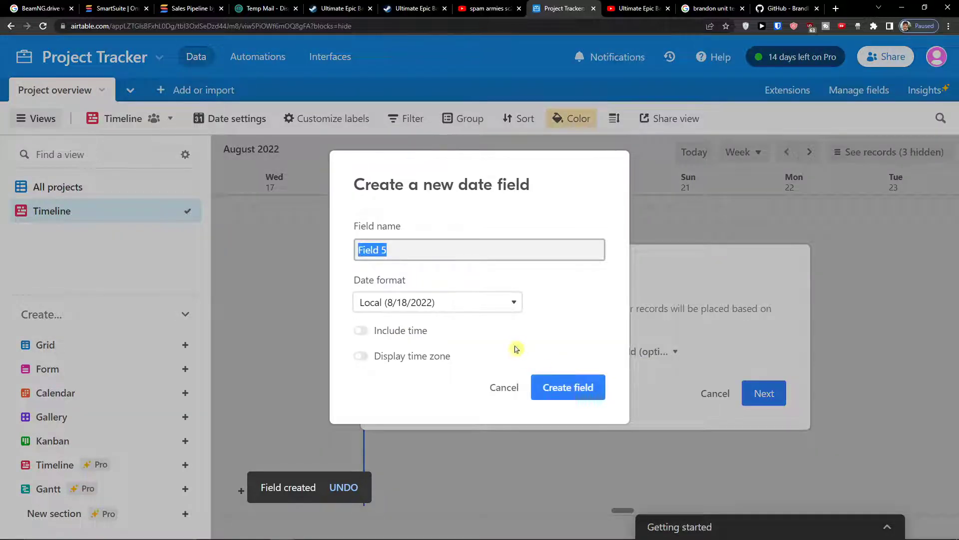
type("Finish date")
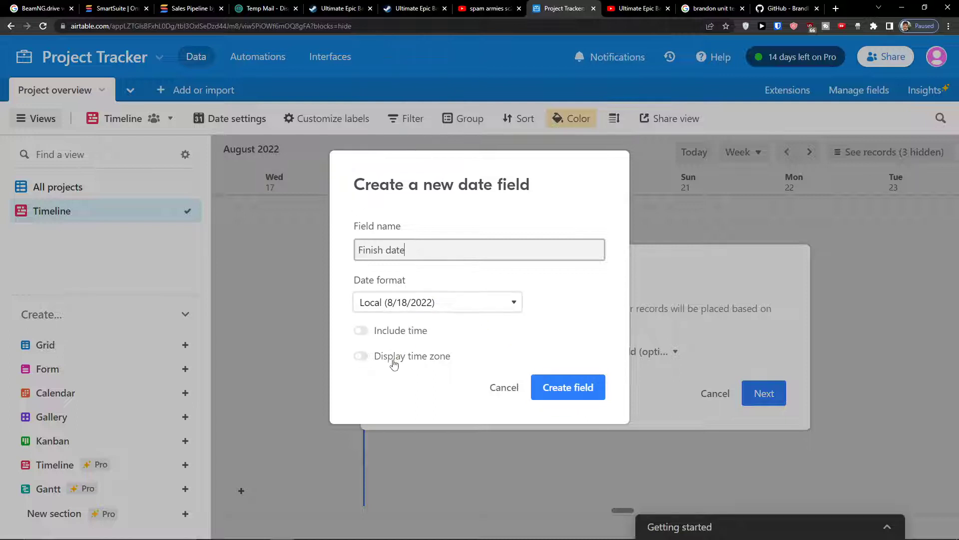
Create the Finish date field, accept the Due date to Finish date range, and skip grouping.
left_click(568, 386)
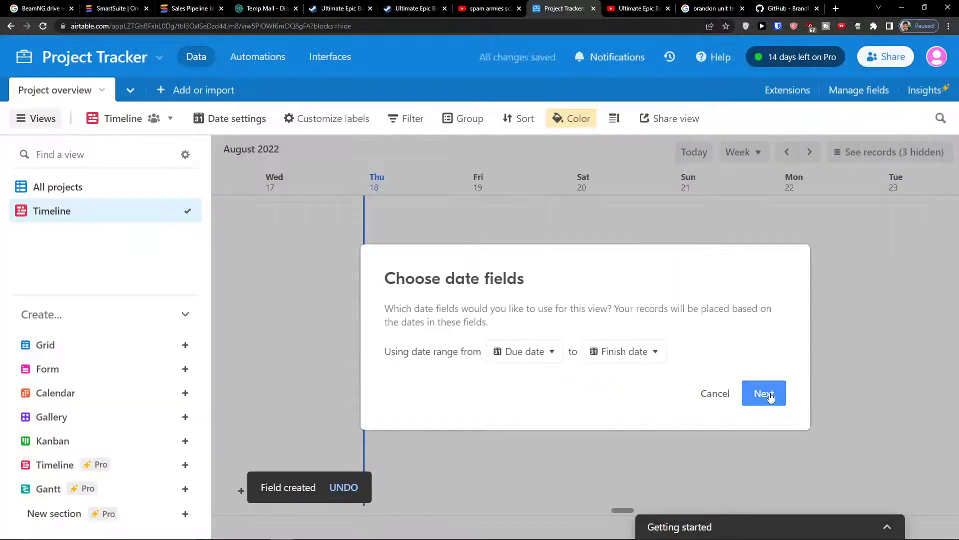
left_click(764, 393)
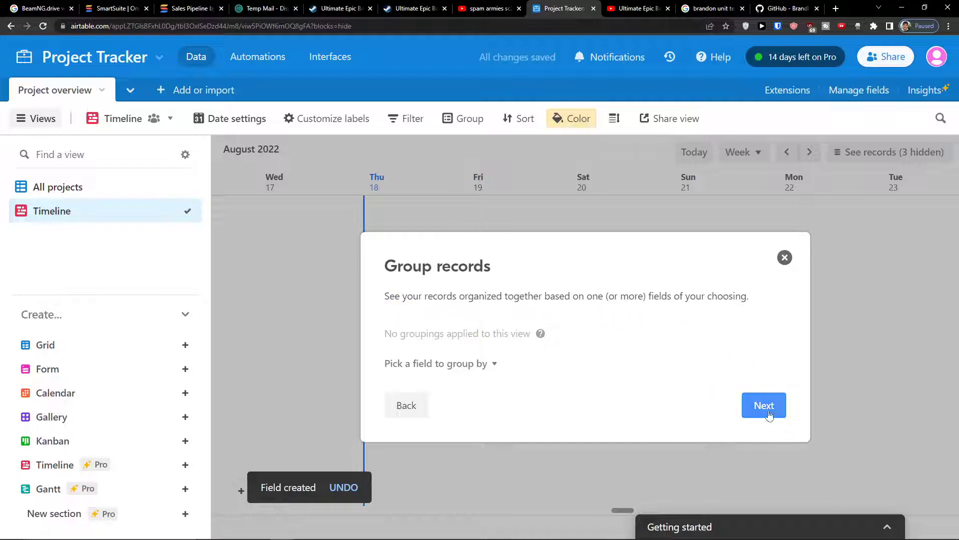
left_click(764, 405)
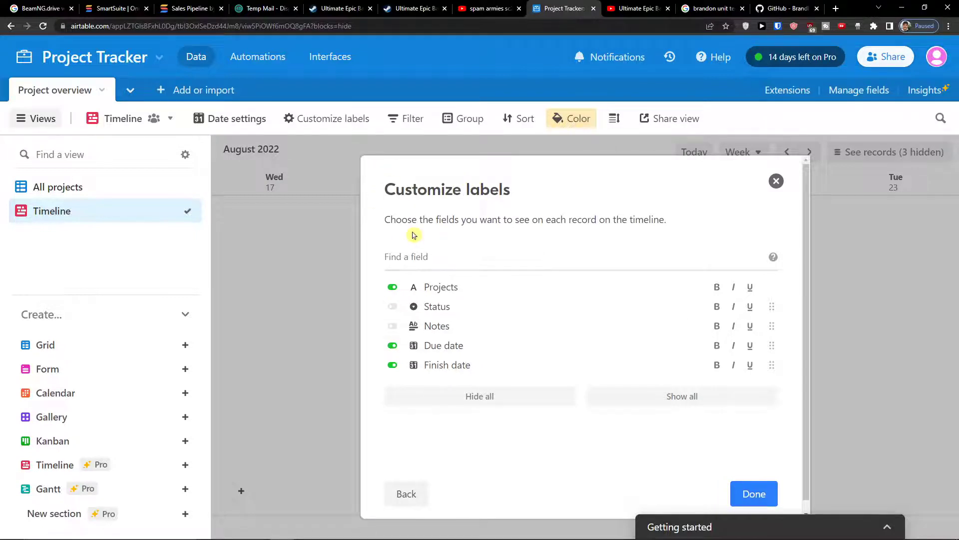
Show Status and Notes as record labels and finish the timeline setup.
left_click(392, 306)
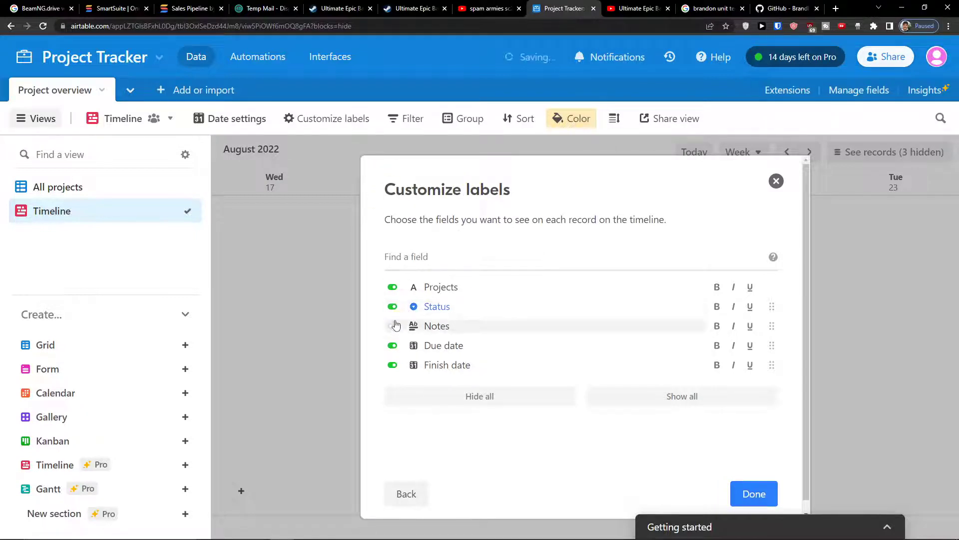
left_click(392, 326)
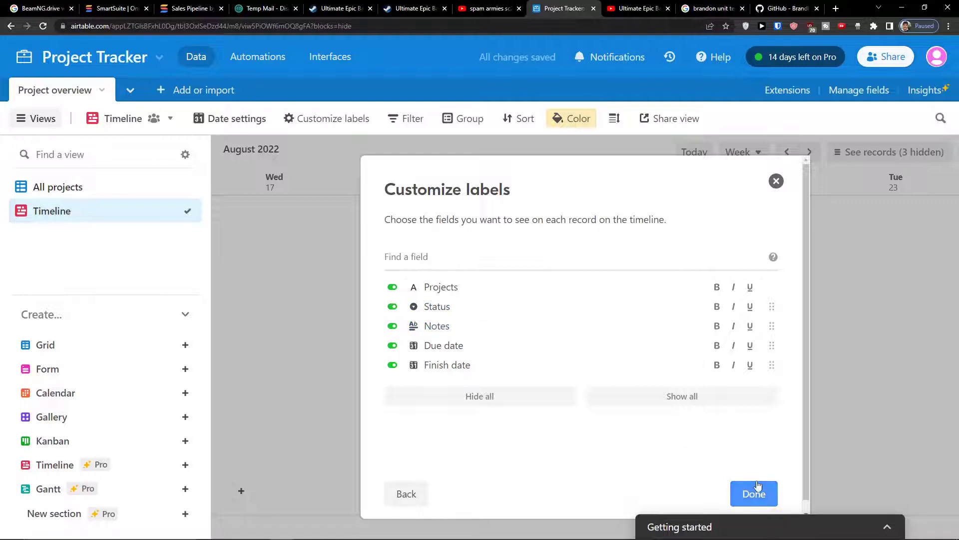
left_click(754, 493)
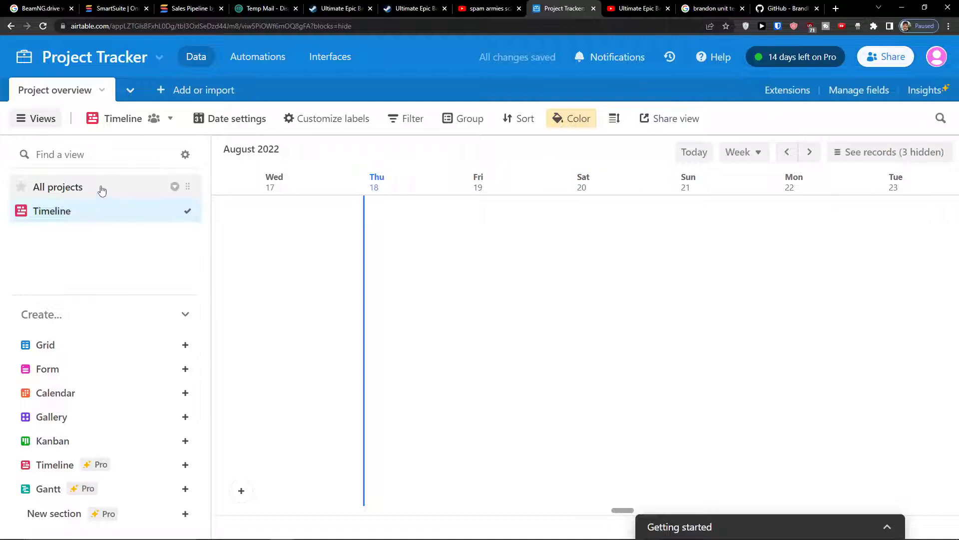
In the All projects grid, enter a finish date and rename 'Due date' to 'start date'.
left_click(58, 187)
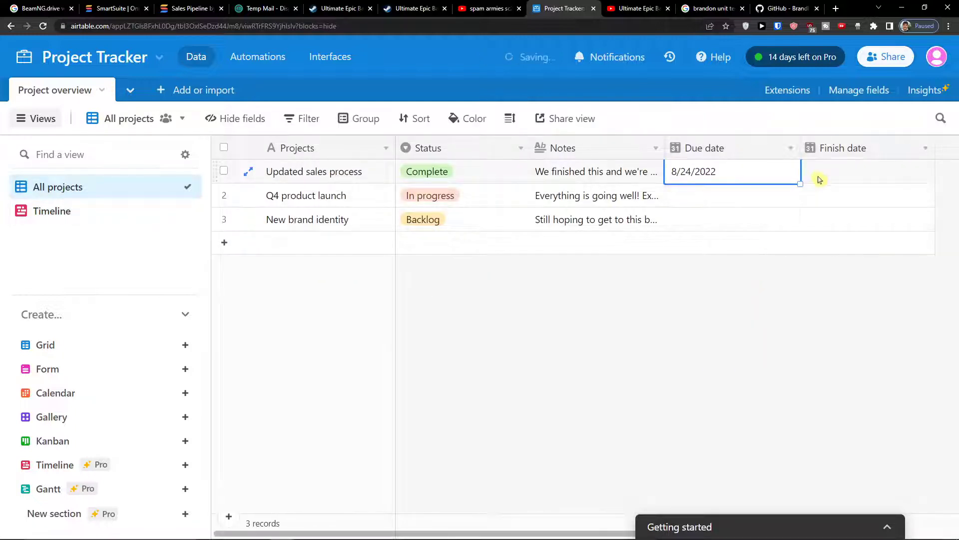
left_click(863, 171)
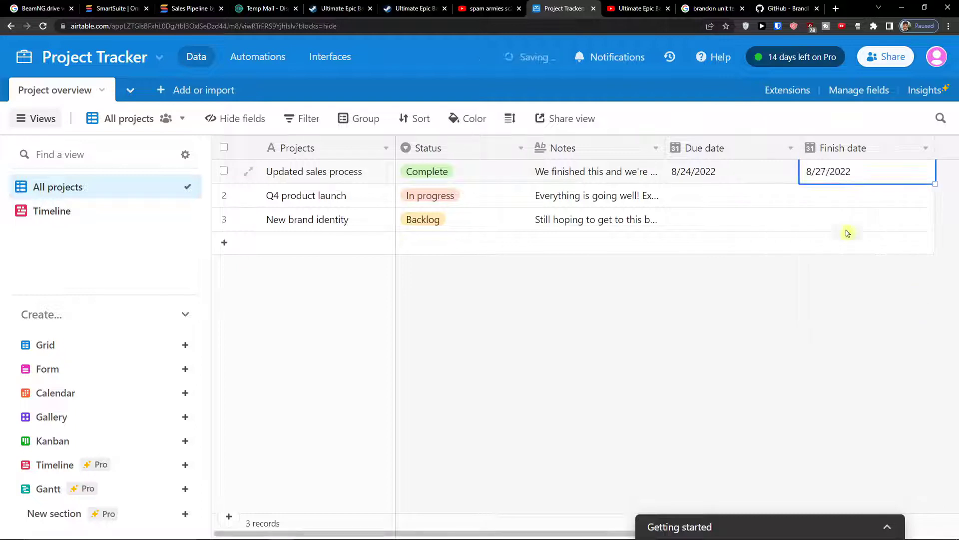
left_click(789, 148)
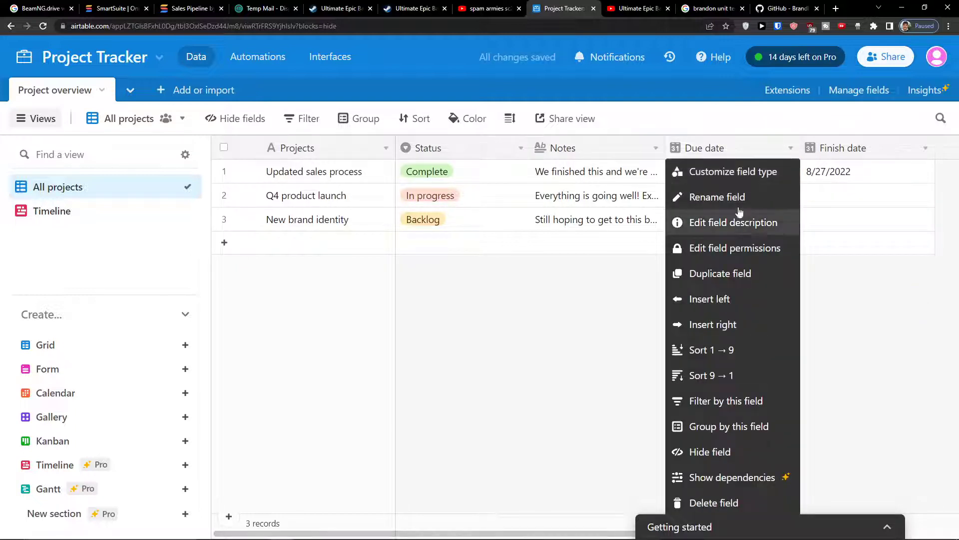
left_click(718, 197)
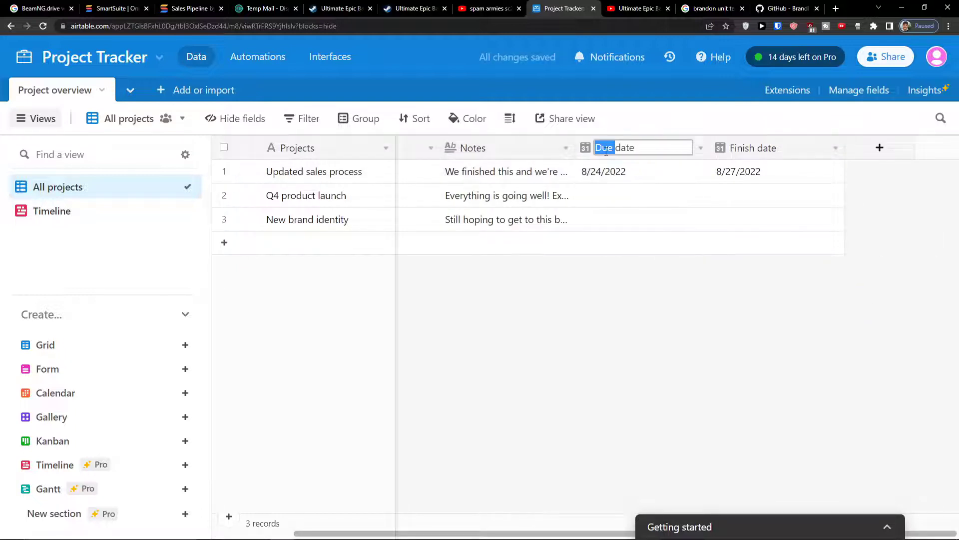
type("start date")
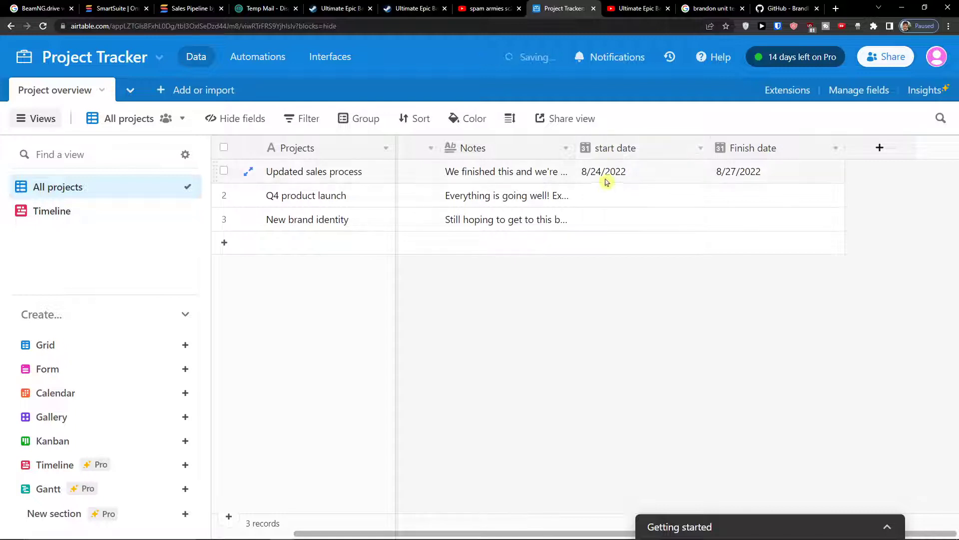
Fill in dates for the remaining projects and return to the Timeline view.
left_click(640, 195)
type("8/22/2022")
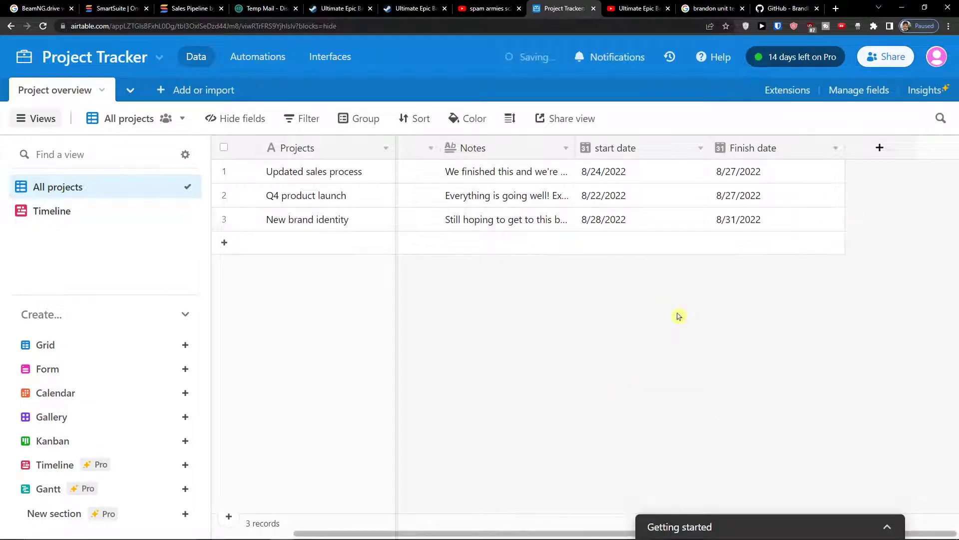
left_click(52, 211)
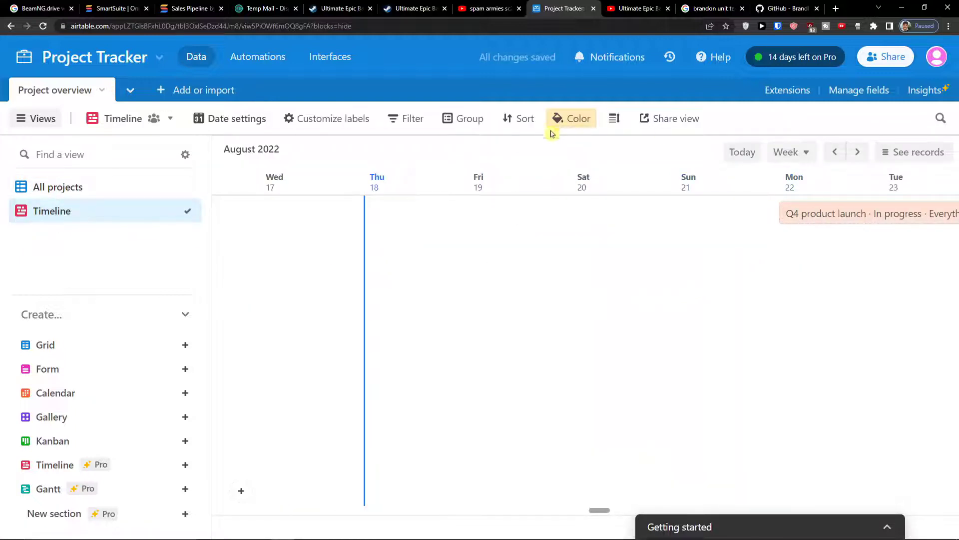
mouse_move(791, 152)
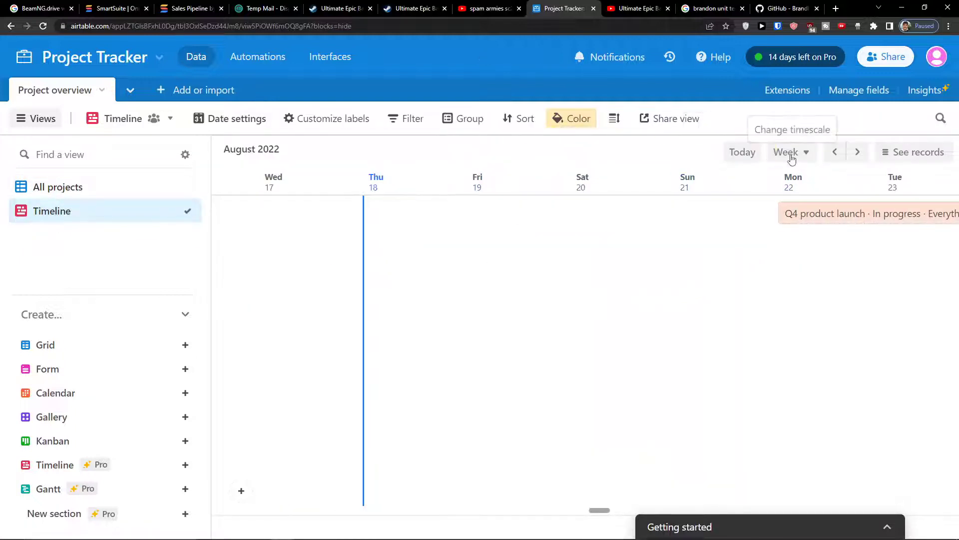
mouse_move(470, 118)
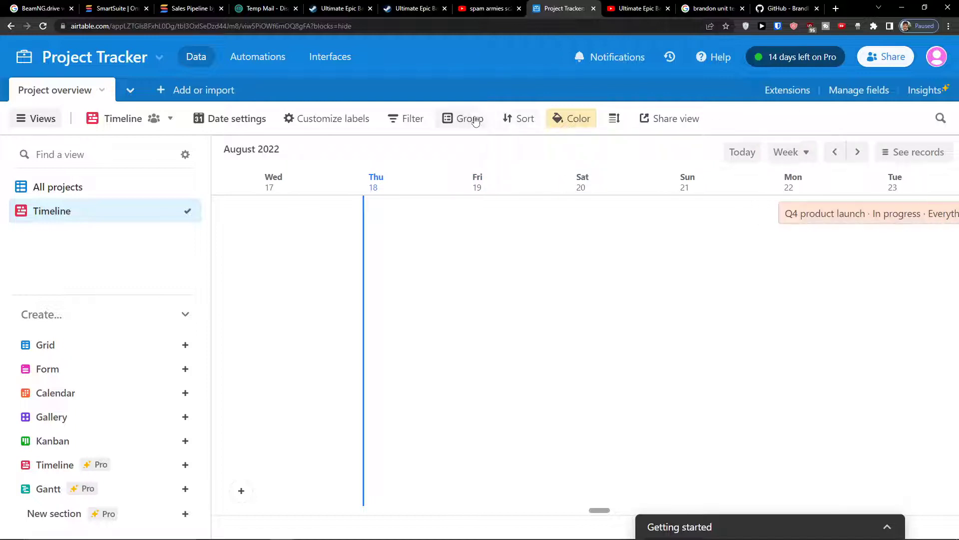
Group the timeline records by the Status field.
left_click(469, 118)
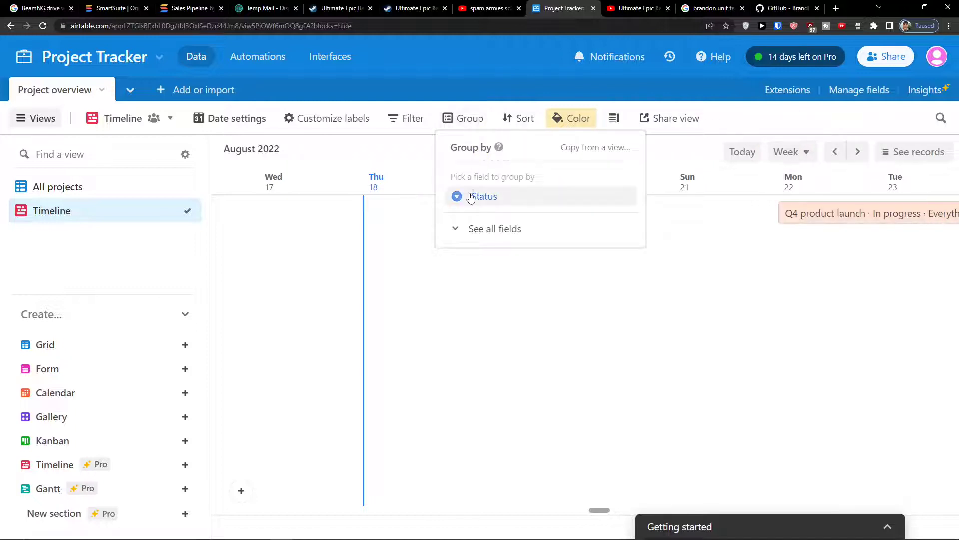
left_click(483, 197)
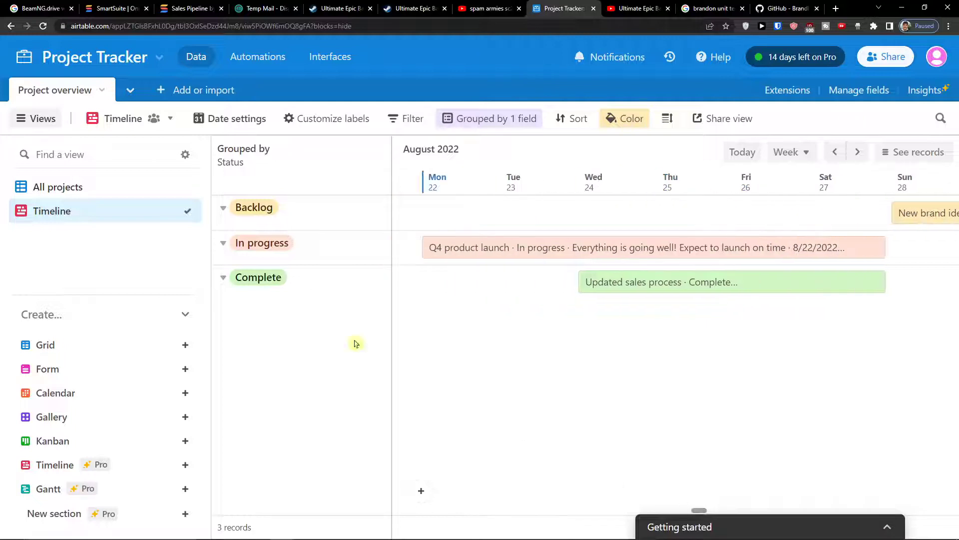
Extend the Q4 product launch finish date to 9/9/2022, checking it in the grid.
left_click(59, 187)
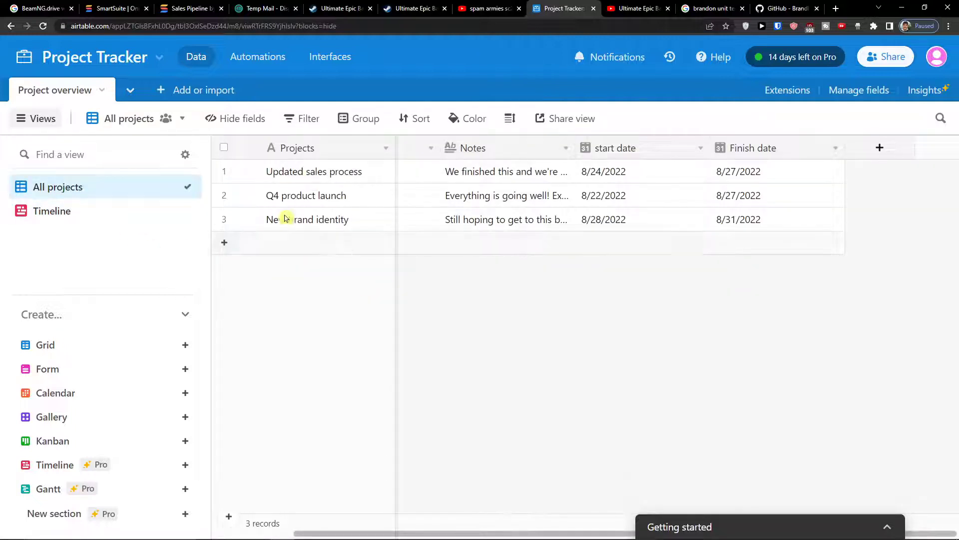
left_click(51, 211)
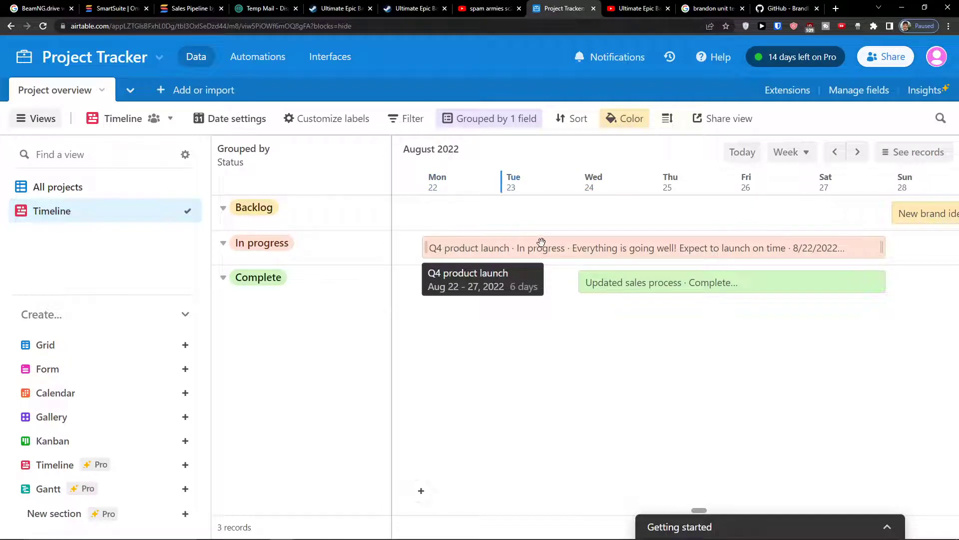
mouse_move(860, 249)
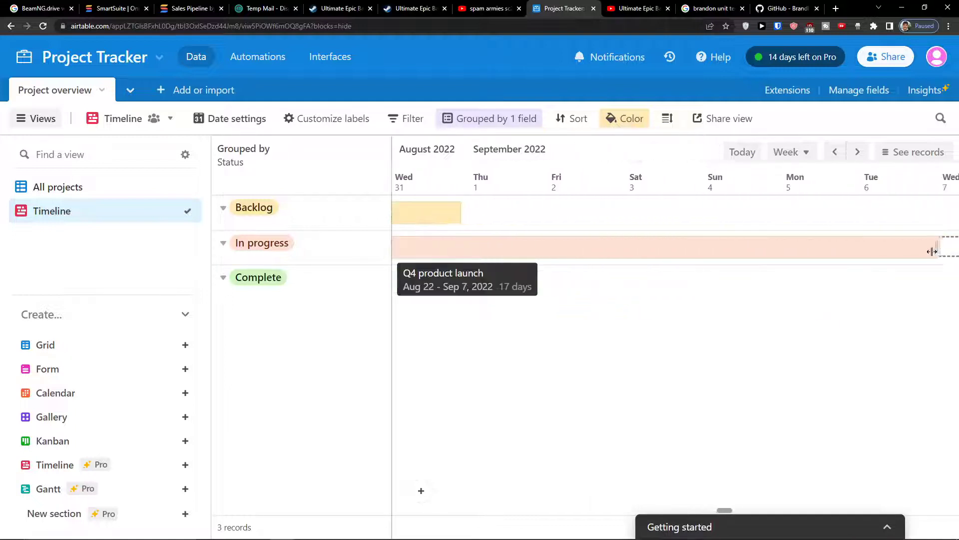
left_click(58, 187)
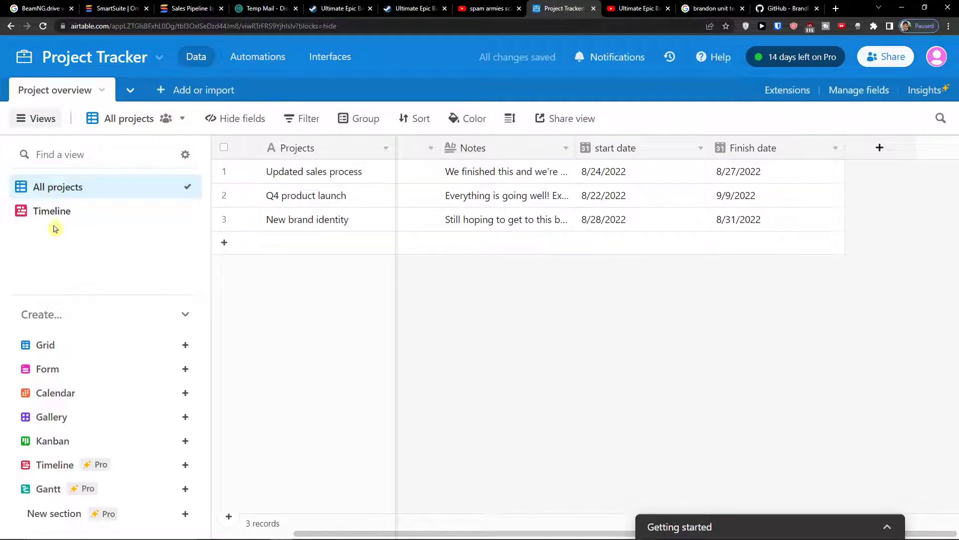
left_click(51, 211)
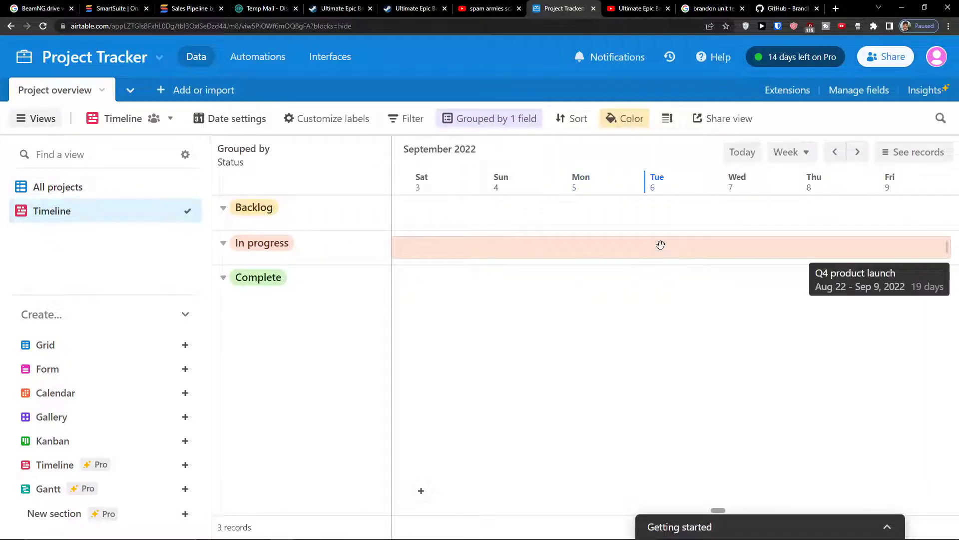
mouse_move(743, 152)
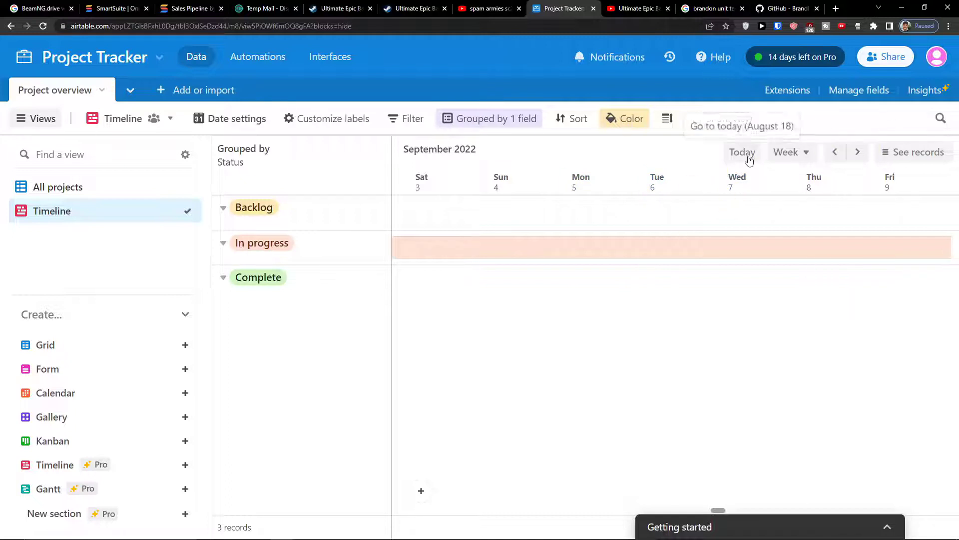
Set the timescale to Month and briefly view the New brand identity record details.
left_click(807, 152)
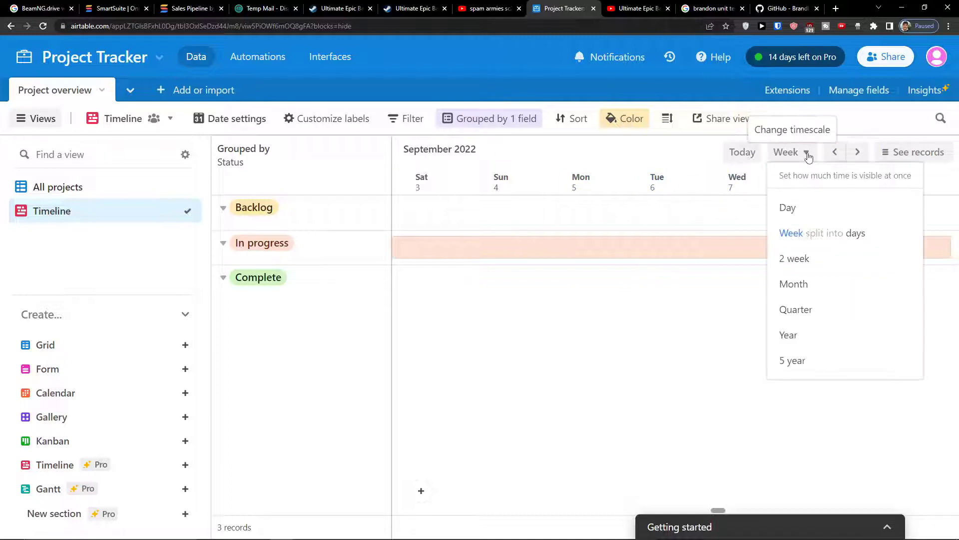
left_click(794, 258)
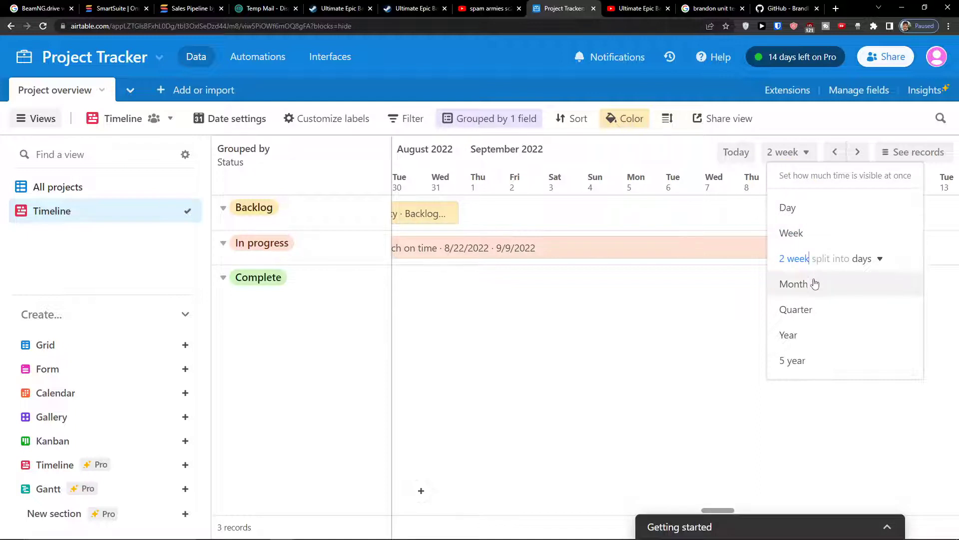
left_click(793, 283)
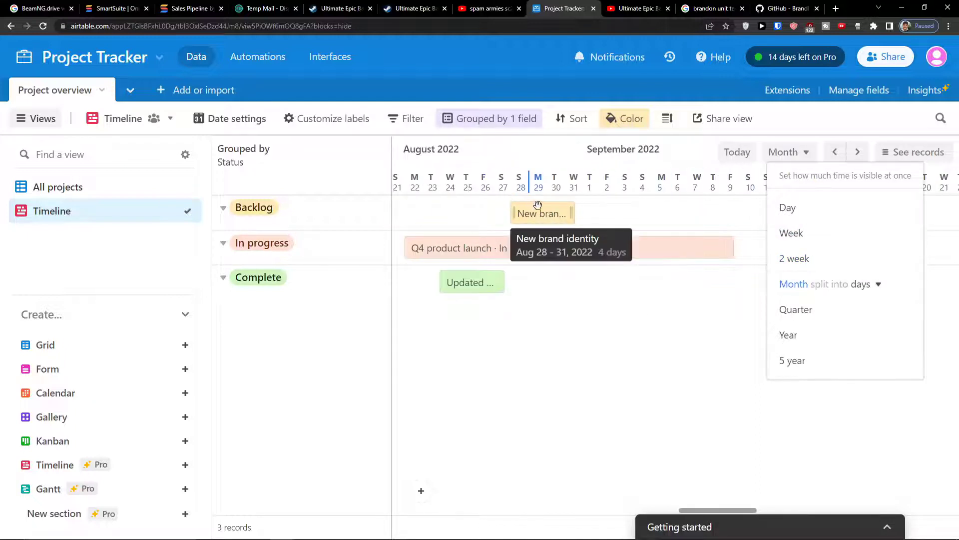
left_click(541, 213)
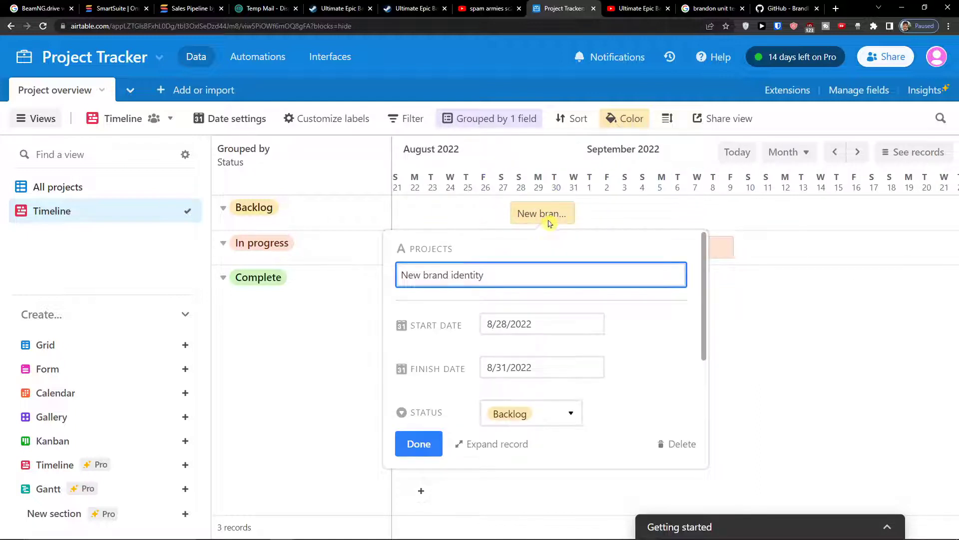
left_click(419, 444)
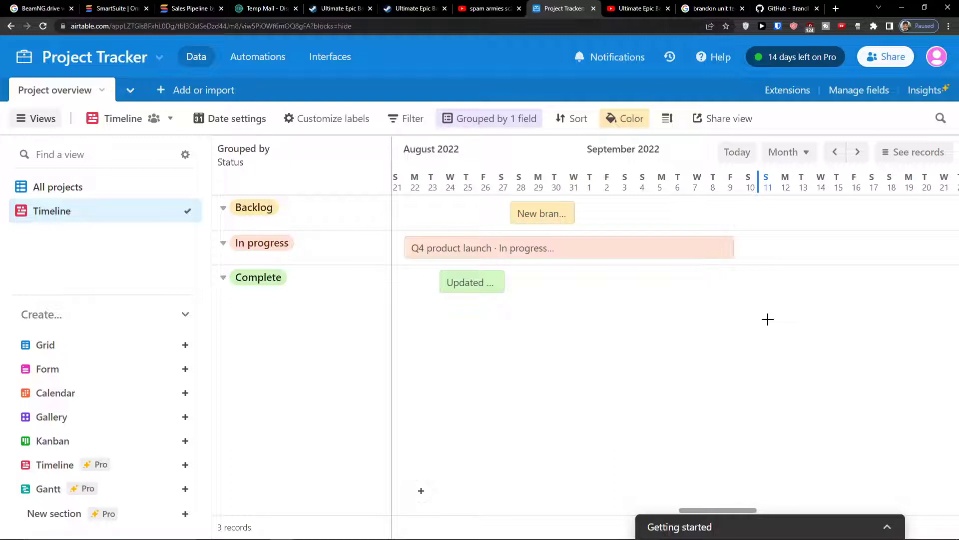
mouse_move(571, 118)
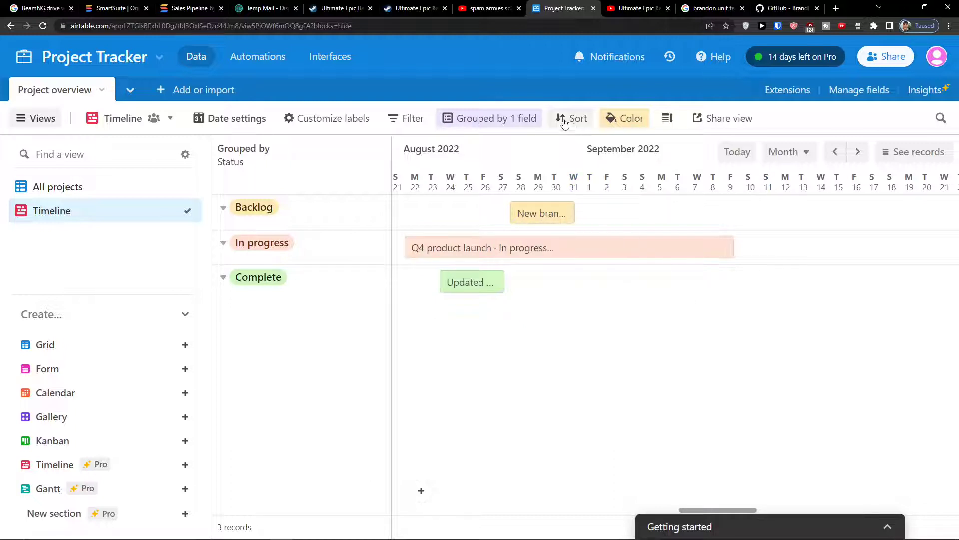
Try a Projects A→Z sort, remove it, and show the record coloring options by Status.
left_click(572, 118)
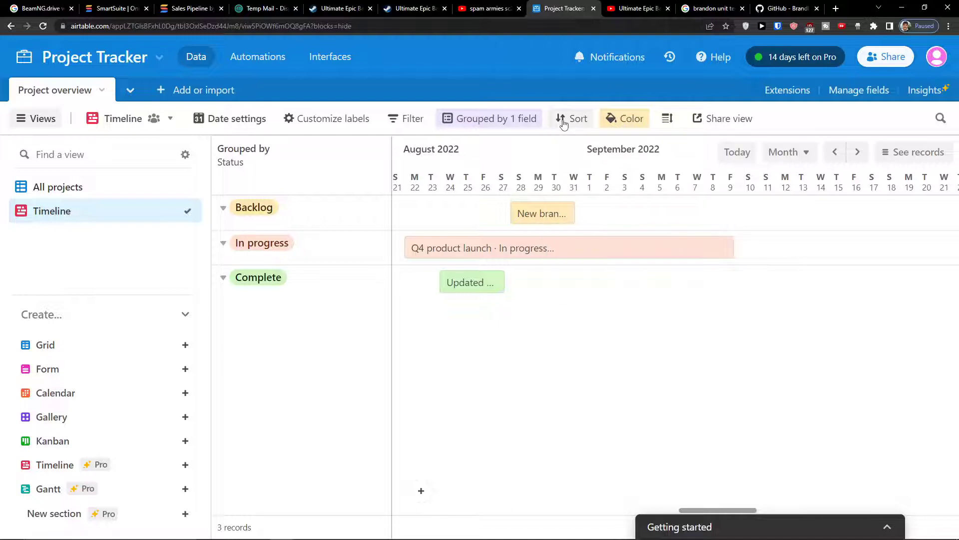
mouse_move(564, 124)
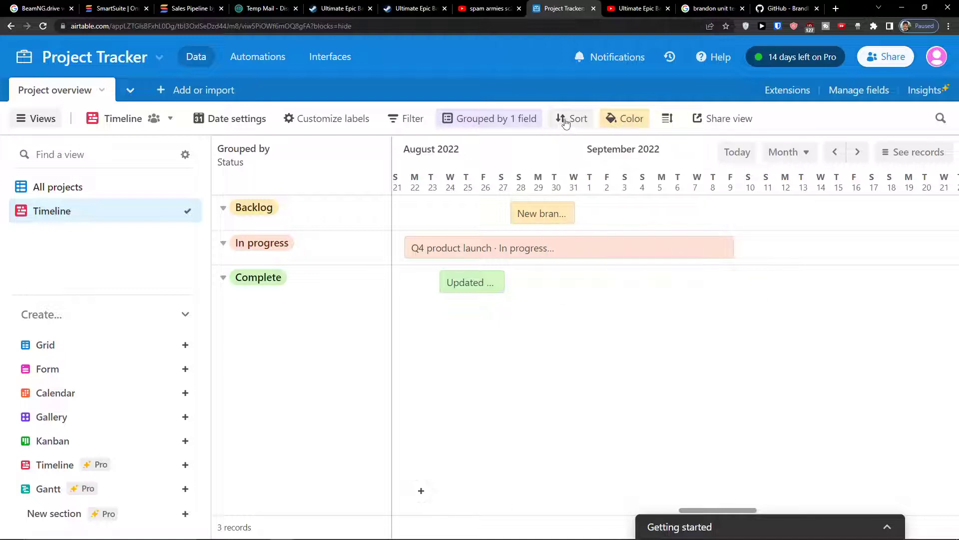
left_click(571, 118)
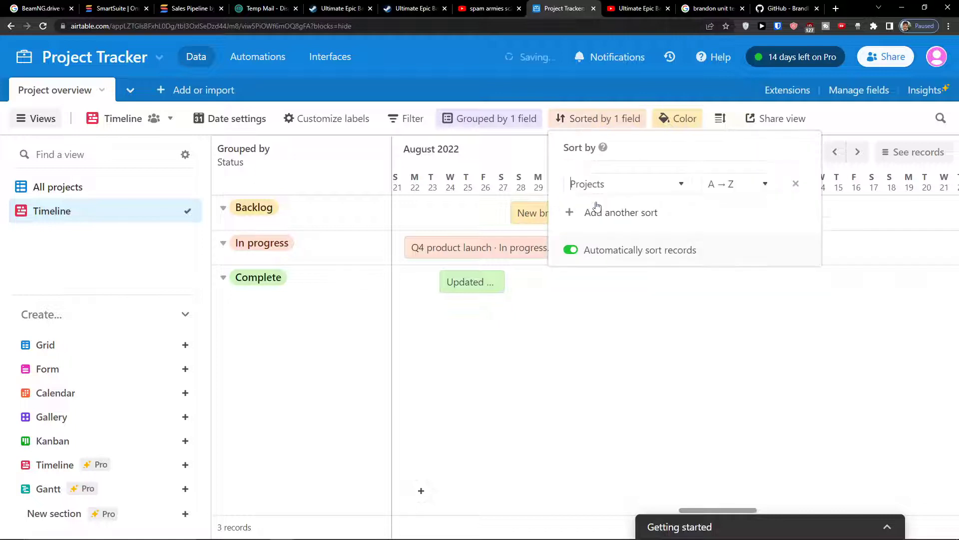
left_click(597, 118)
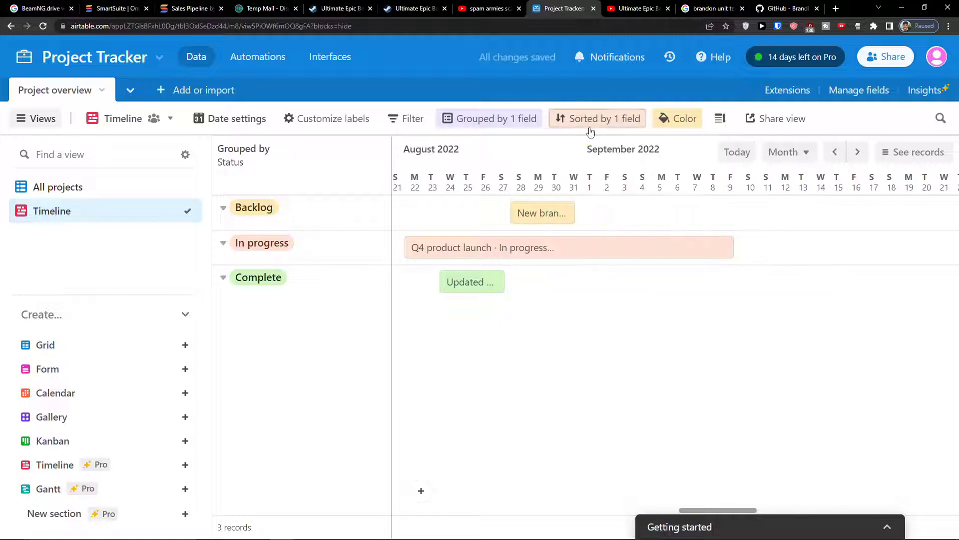
left_click(597, 118)
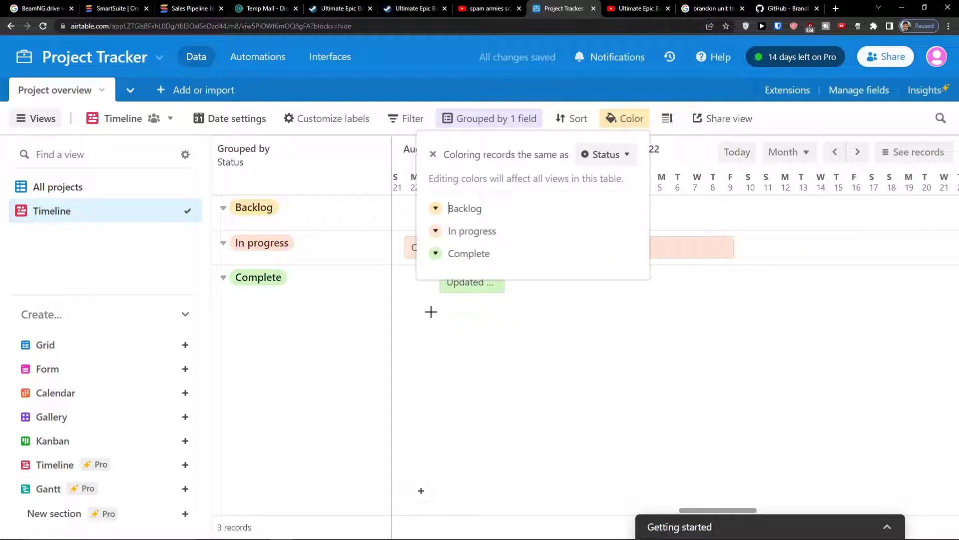
Remove the Status grouping so all bars share one lane, then check the coloring options.
left_click(488, 118)
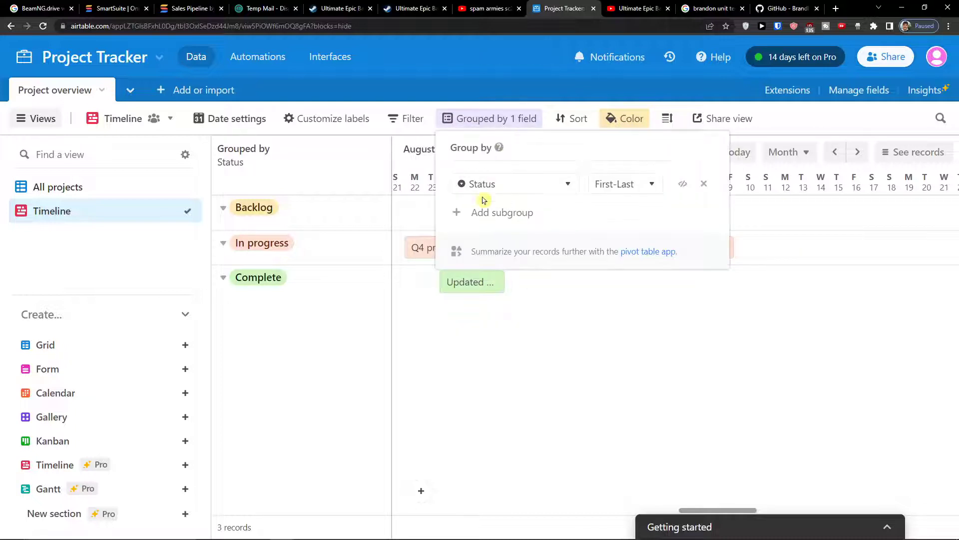
left_click(513, 184)
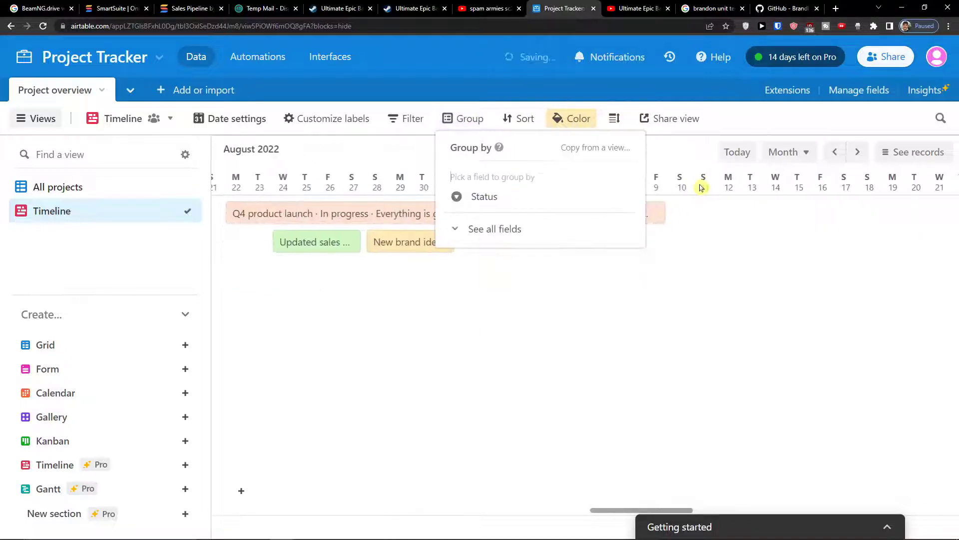
left_click(483, 197)
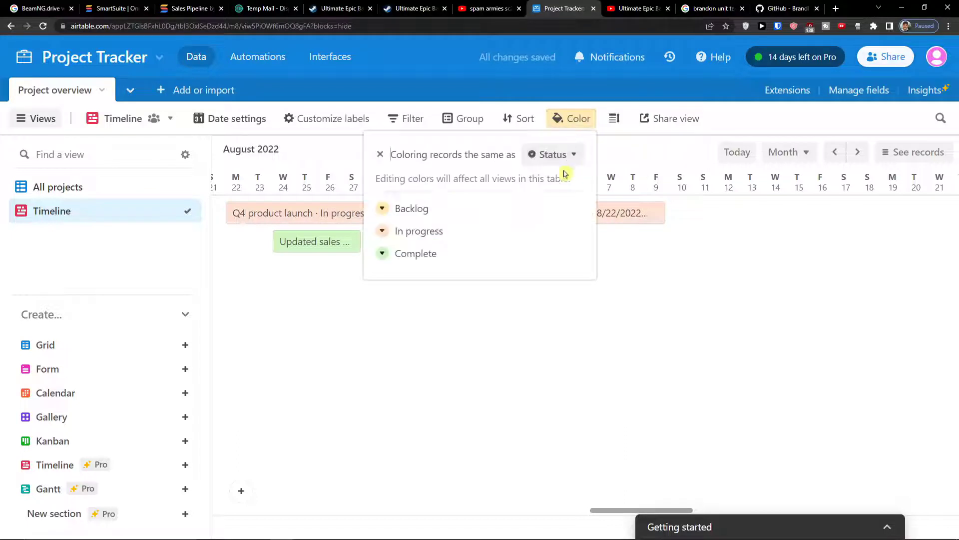
left_click(550, 154)
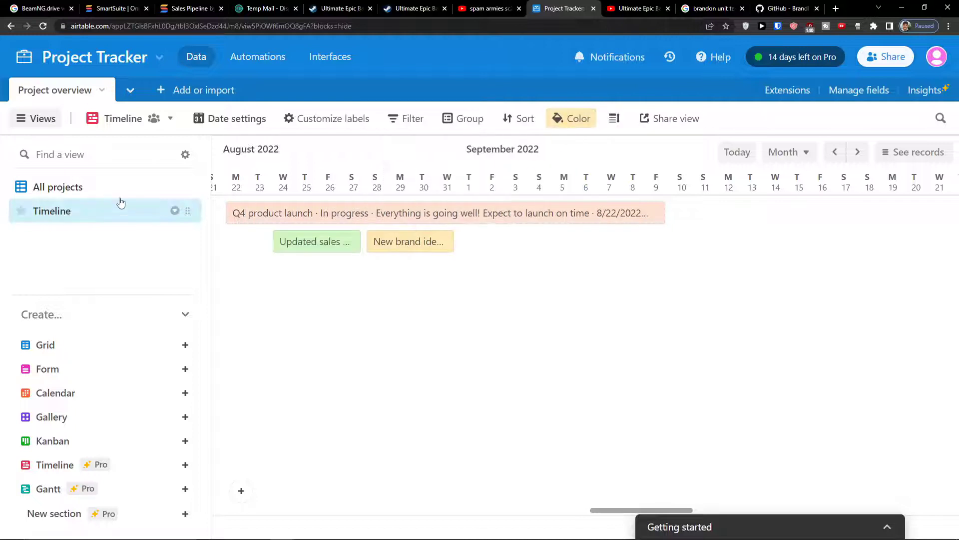
In the All projects grid, add a new Single select field named 'Priority'.
left_click(58, 186)
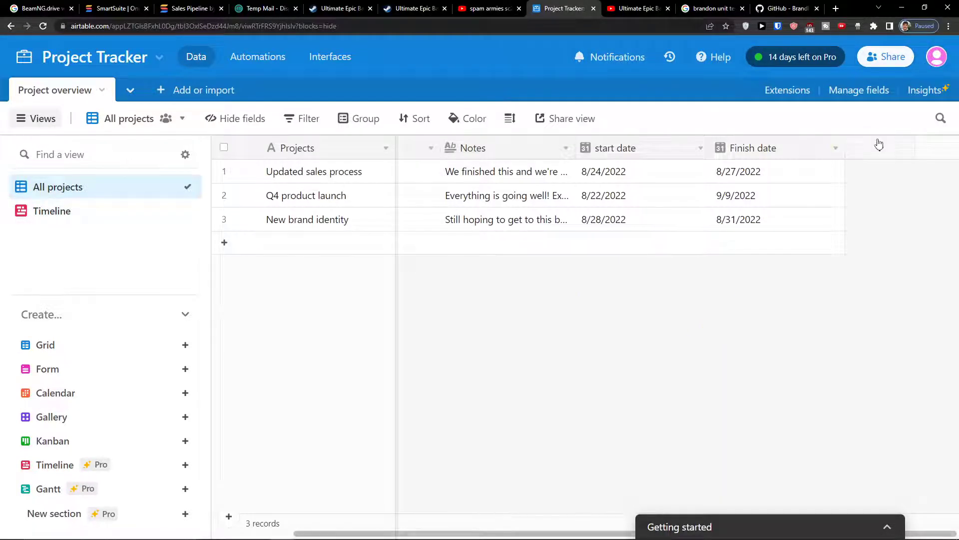
left_click(879, 147)
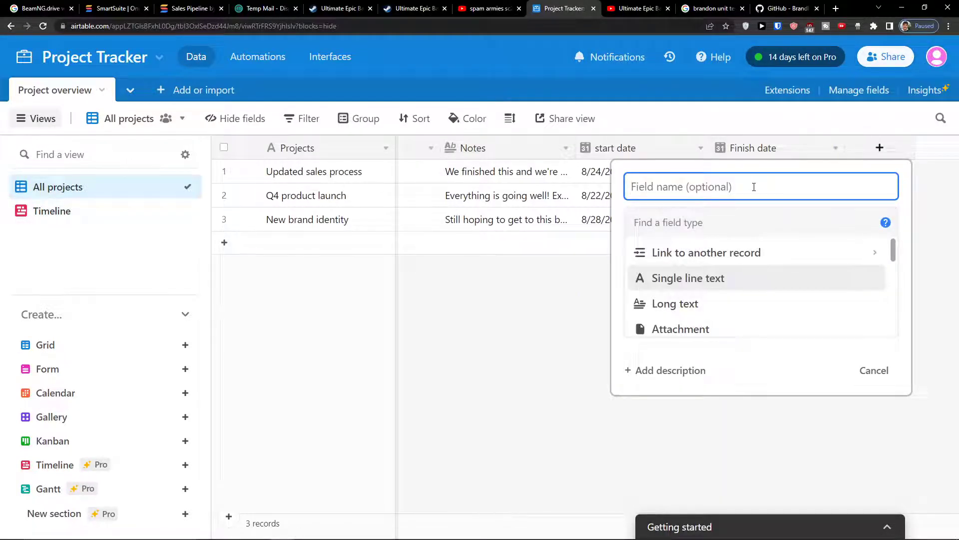
type("single")
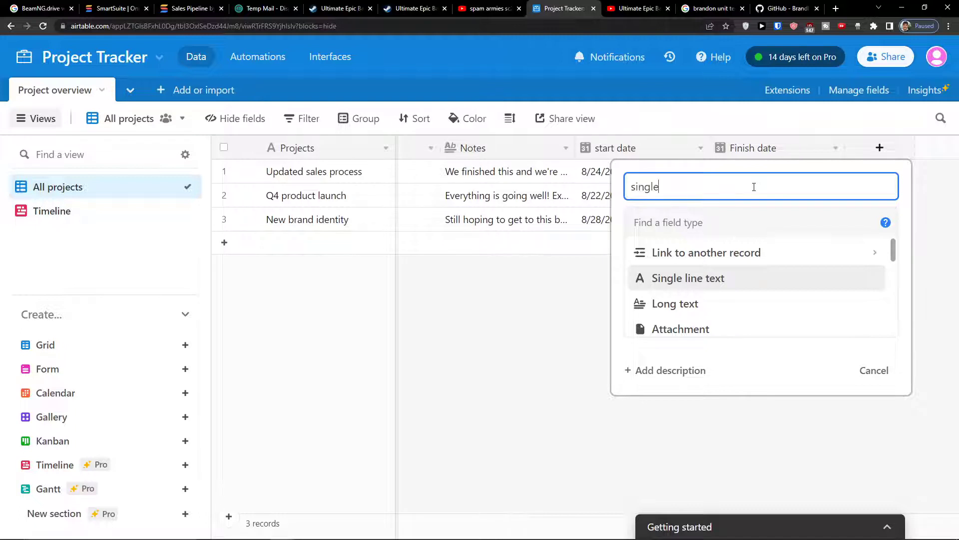
left_click(687, 278)
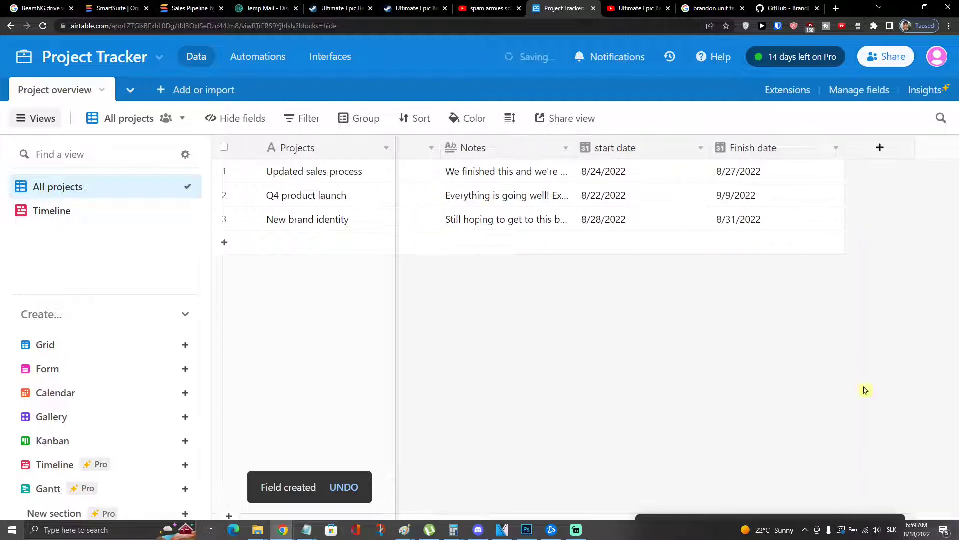
left_click(880, 148)
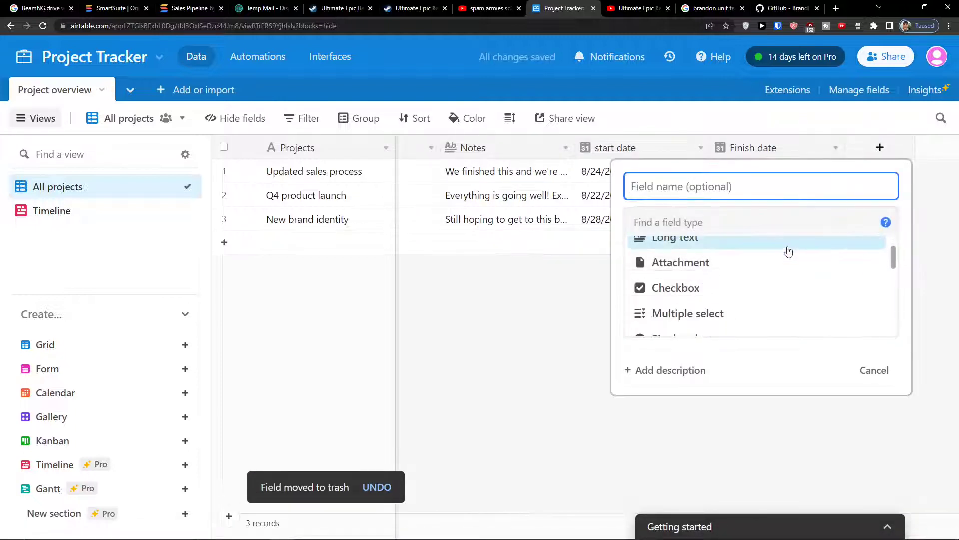
left_click(678, 221)
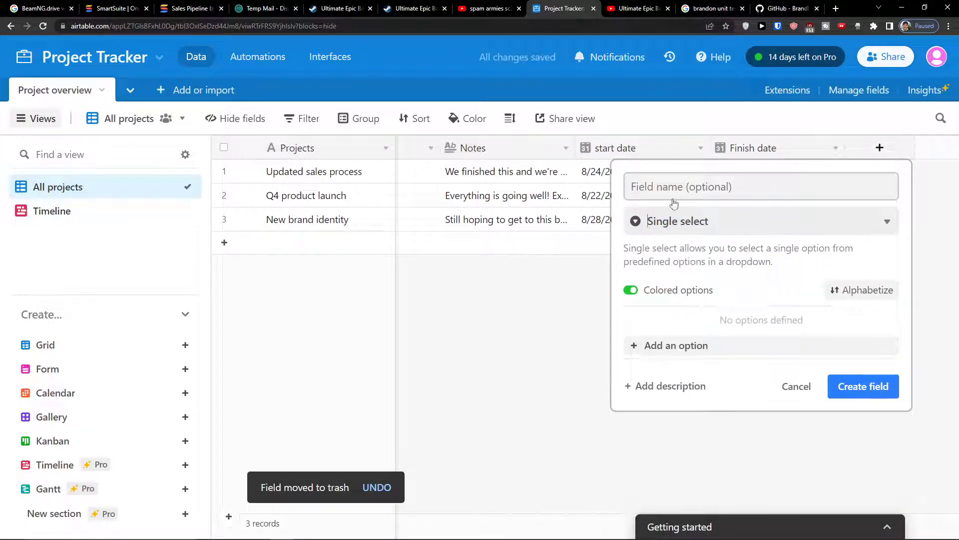
type("P")
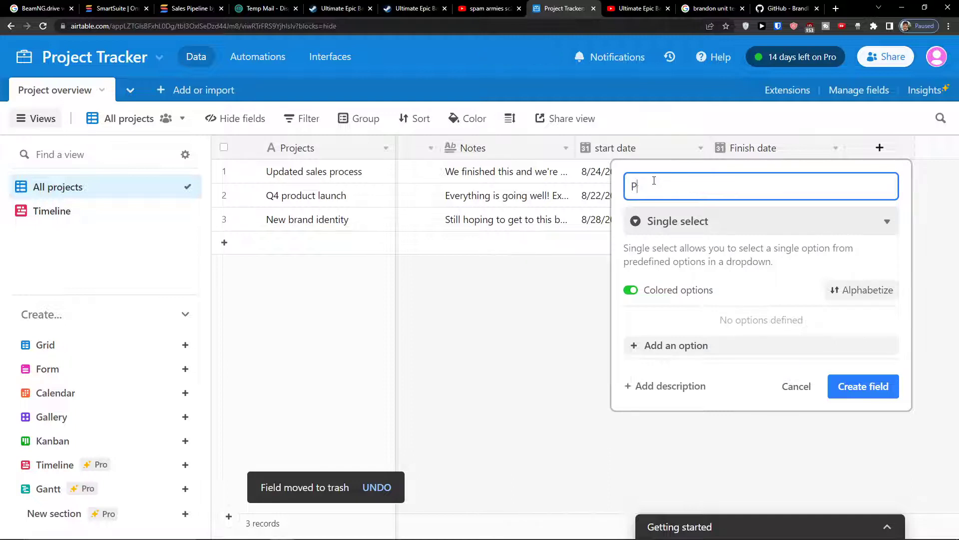
type("riority")
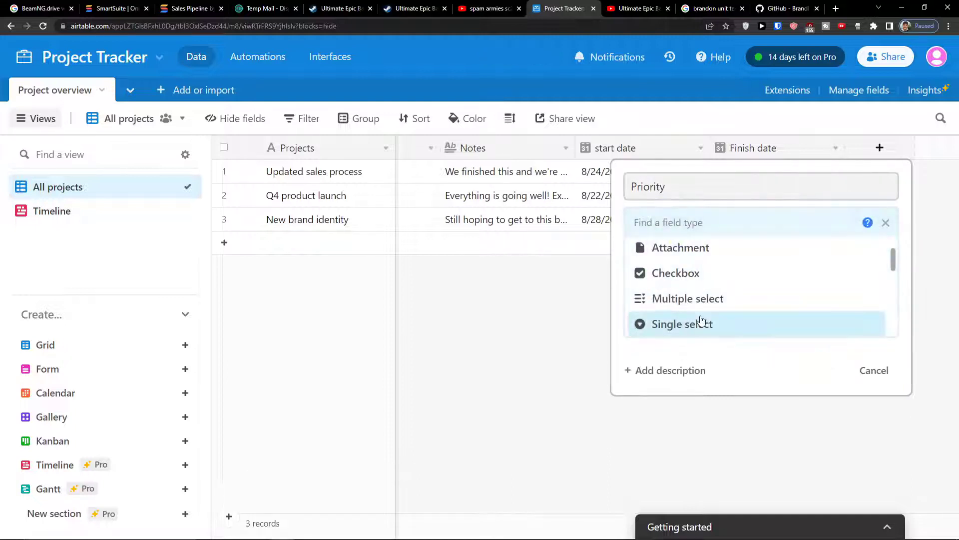
Add High, Medium and Low options and create the Priority field.
left_click(684, 324)
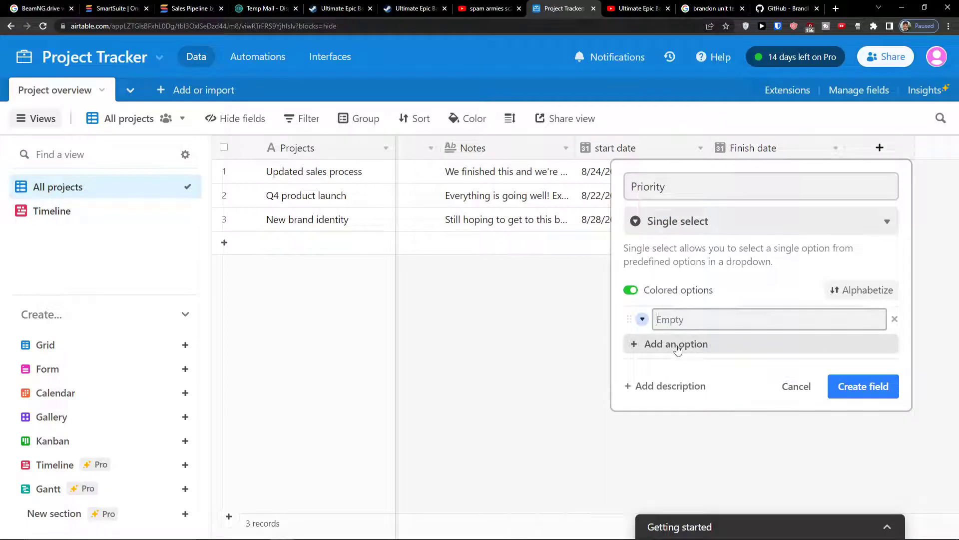
type("High")
type("low")
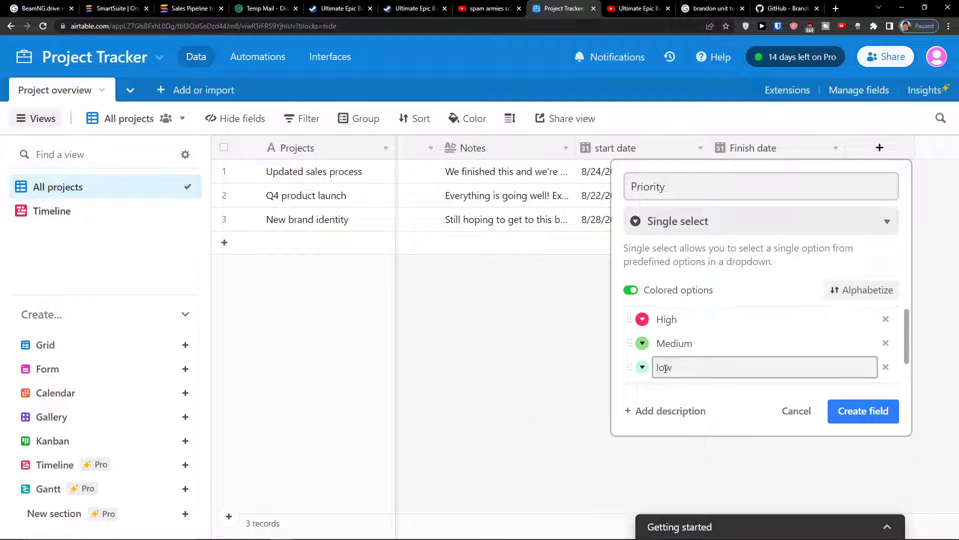
type("Low")
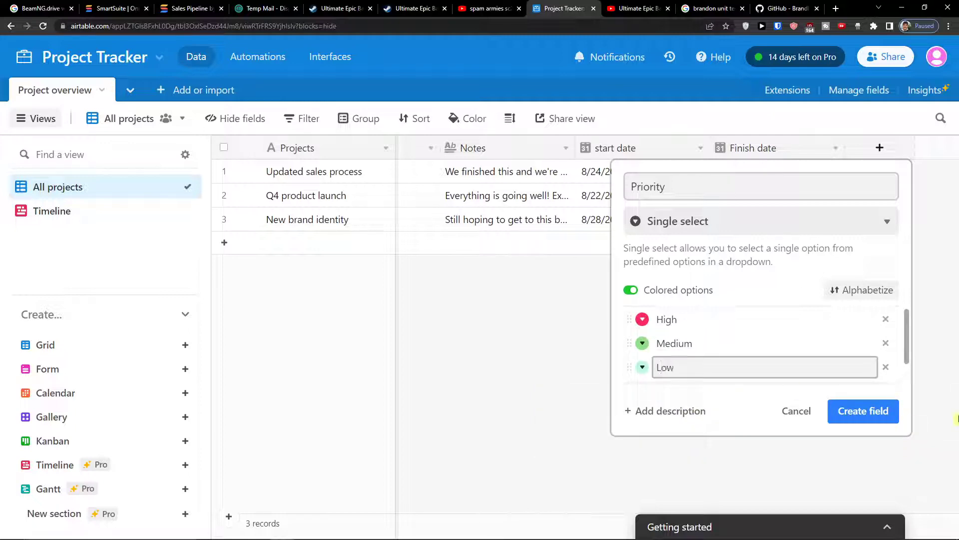
left_click(863, 411)
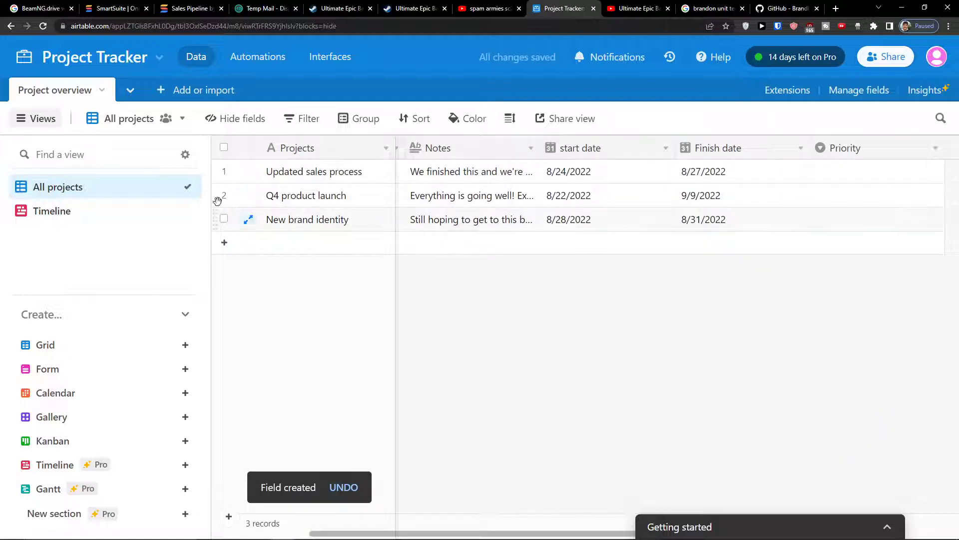
Mark Updated sales process High and Q4 product launch Medium priority, then return to the Timeline view.
left_click(875, 171)
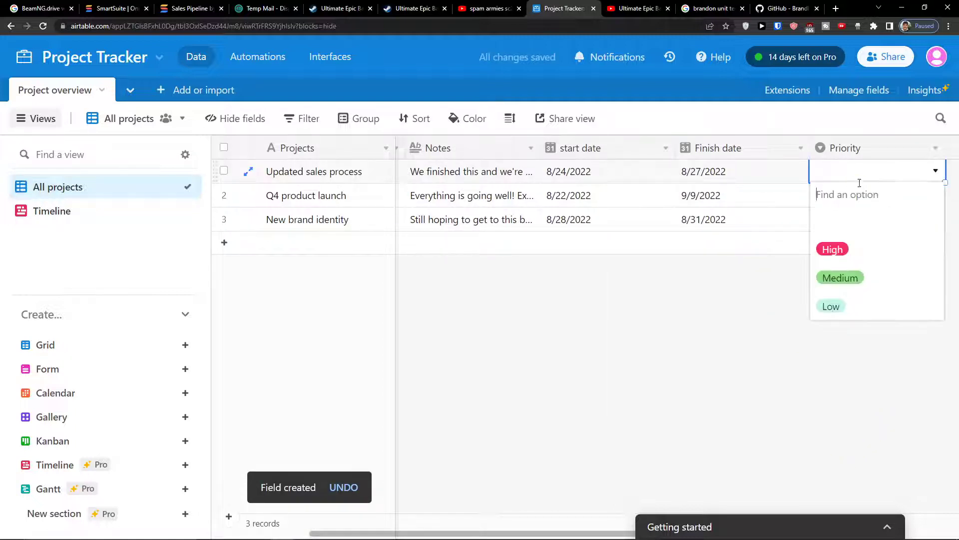
left_click(832, 248)
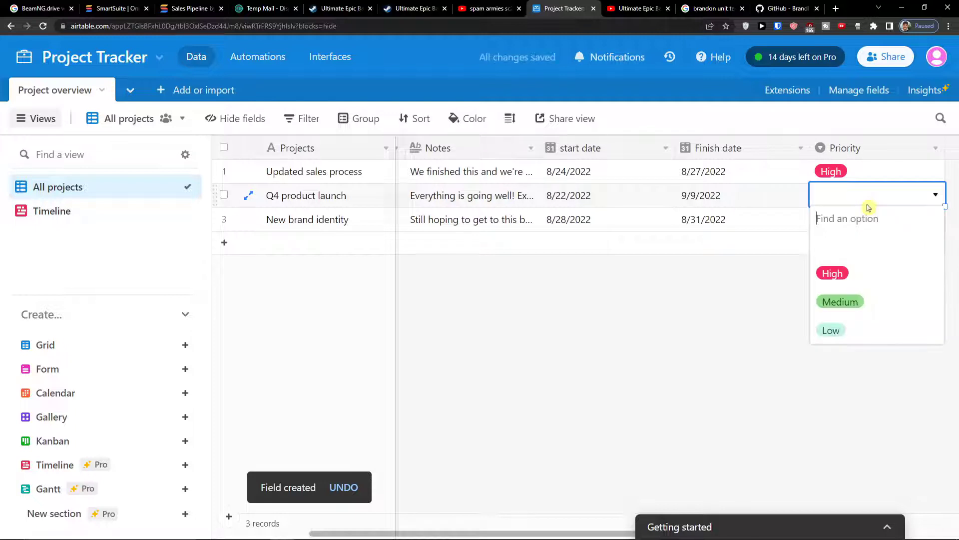
left_click(839, 301)
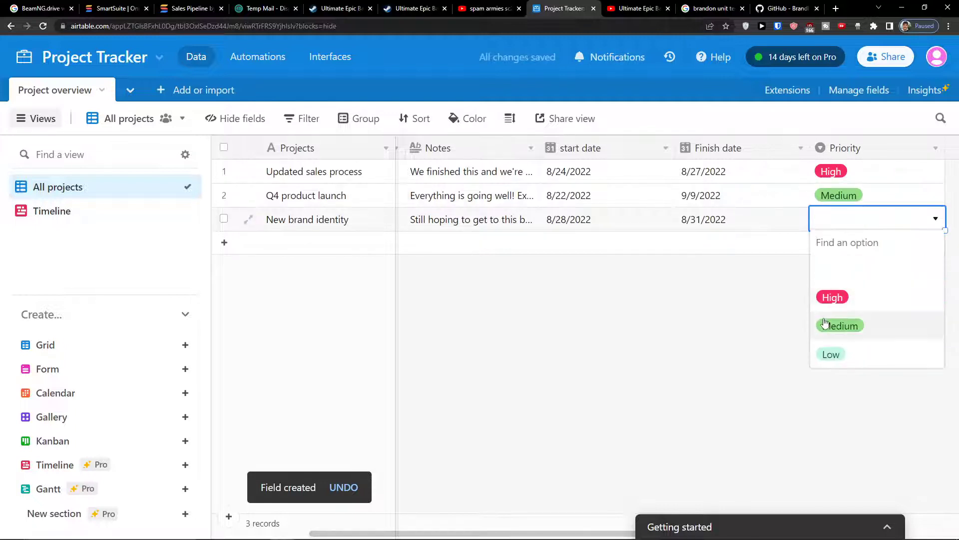
left_click(52, 211)
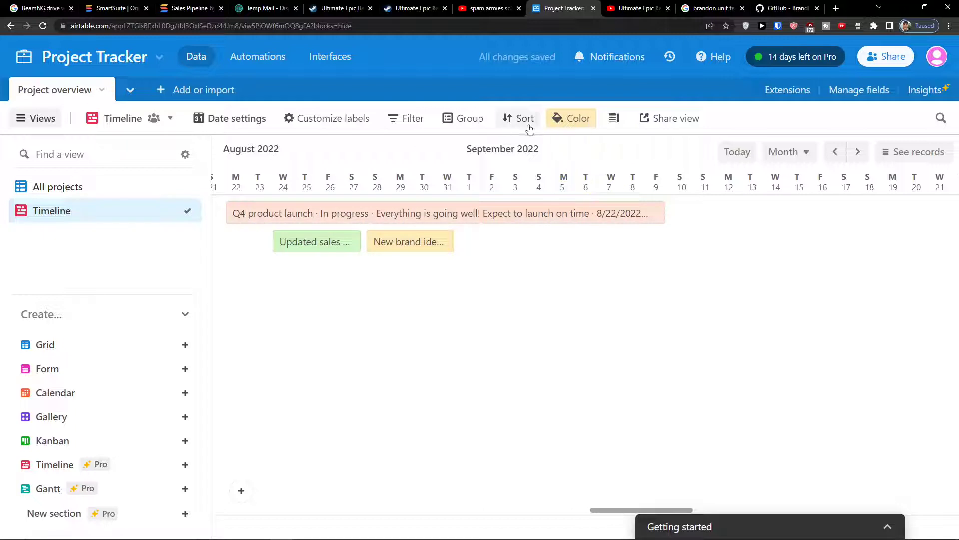
Colour the timeline record bars by Priority instead of Status.
left_click(570, 118)
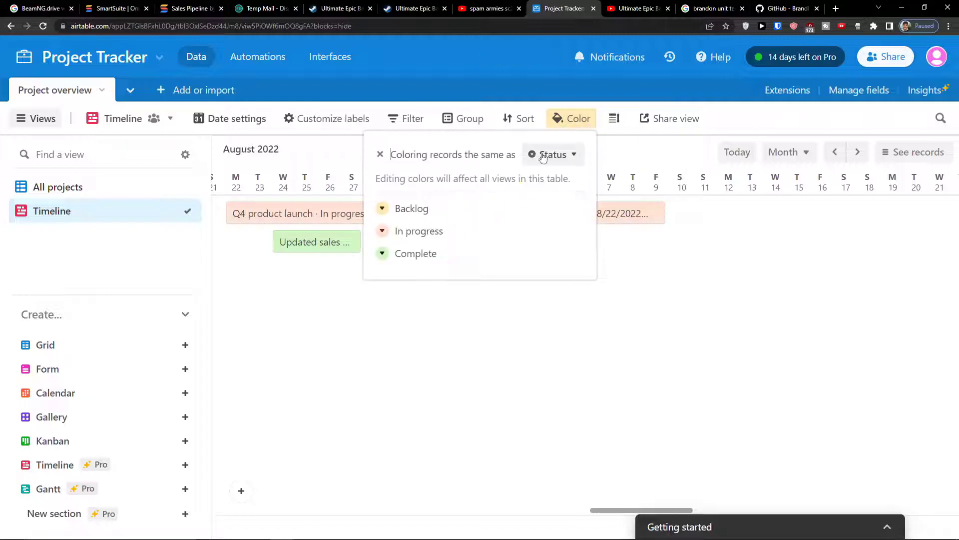
left_click(551, 154)
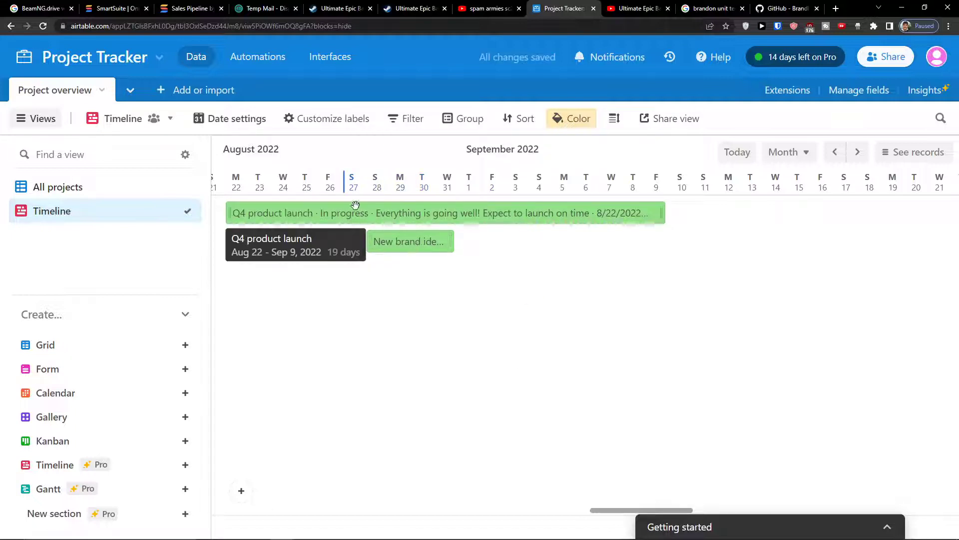
left_click(571, 118)
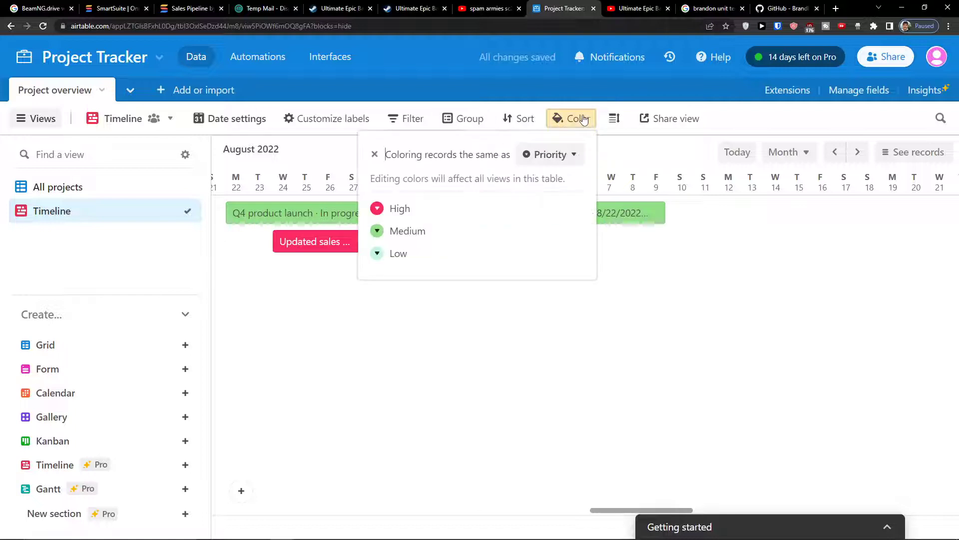
Group the timeline records by Priority and colour them by Status.
left_click(518, 118)
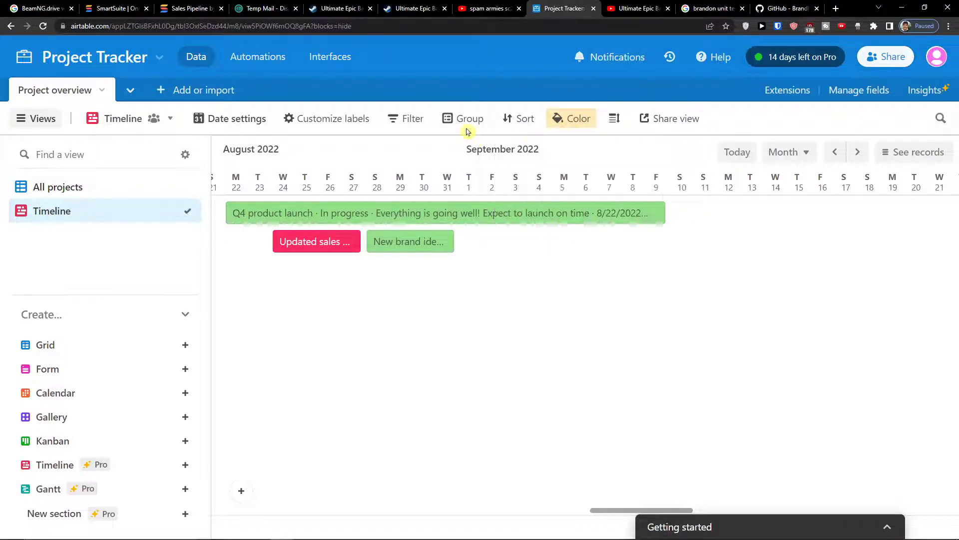
left_click(462, 118)
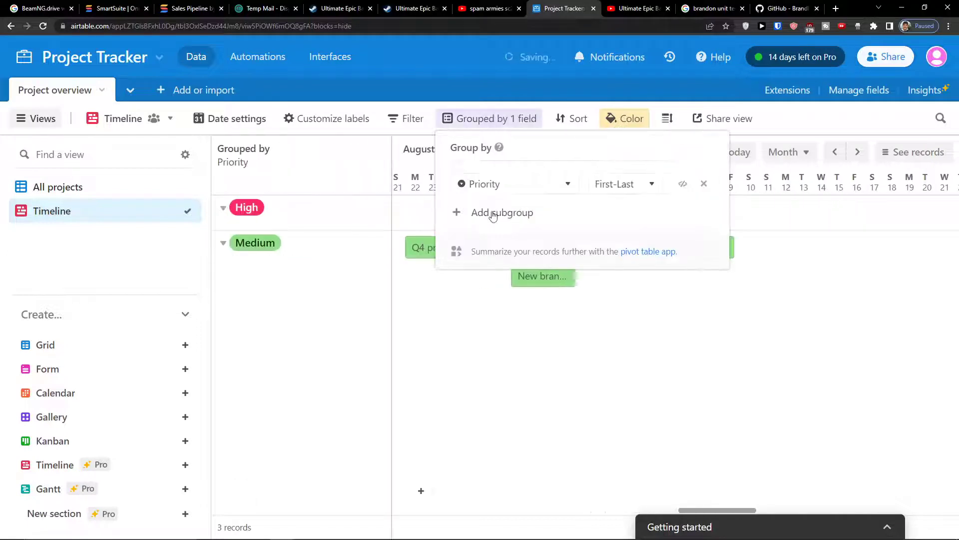
left_click(624, 118)
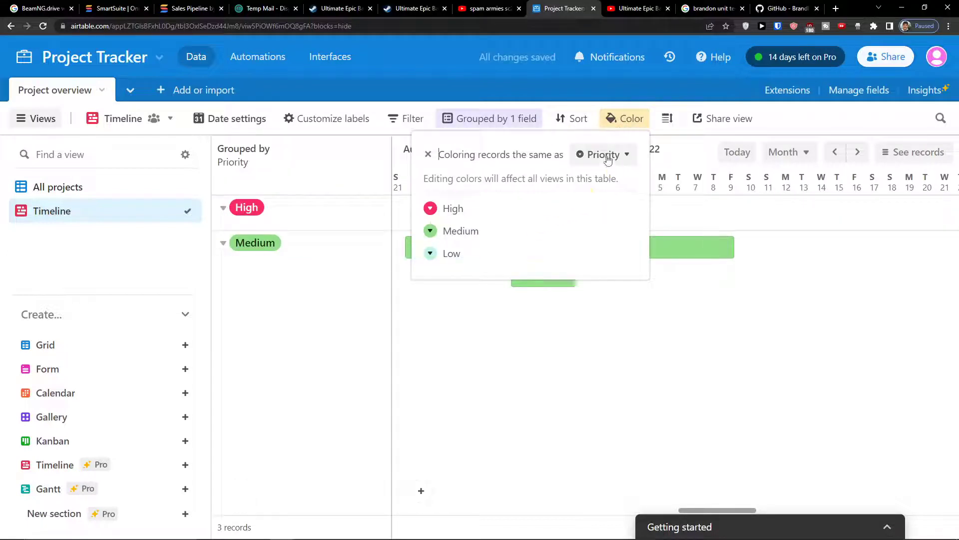
left_click(428, 154)
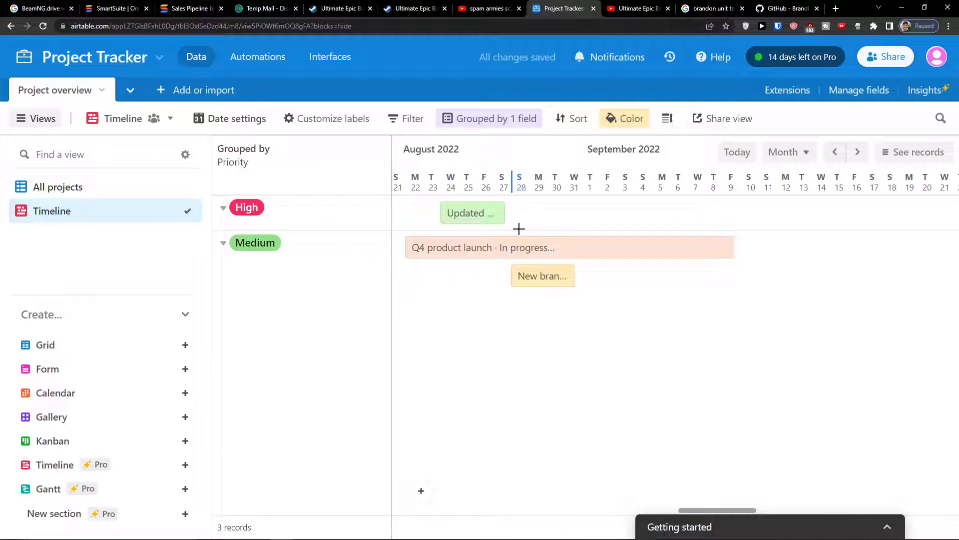
Switch grouping to Status and colouring back to Priority, then view the All projects grid.
left_click(489, 118)
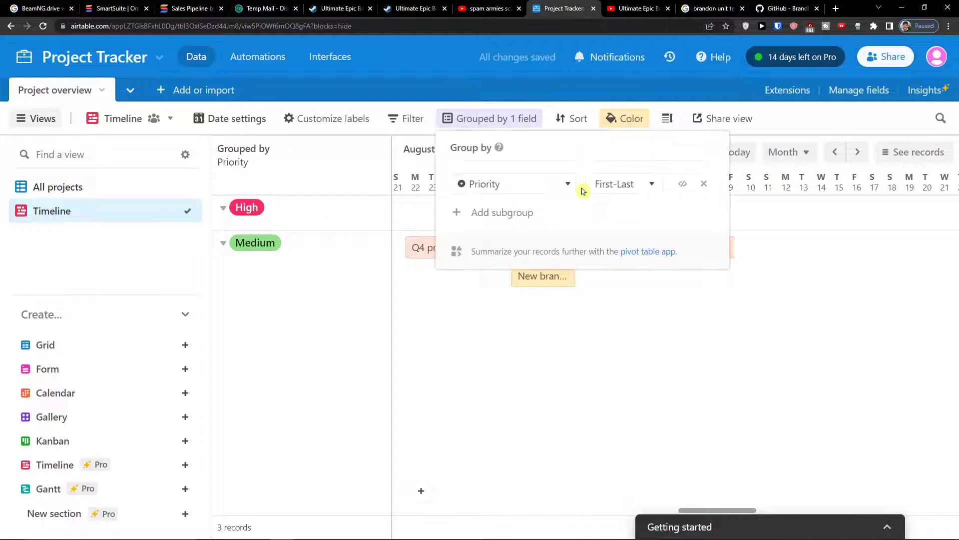
left_click(513, 184)
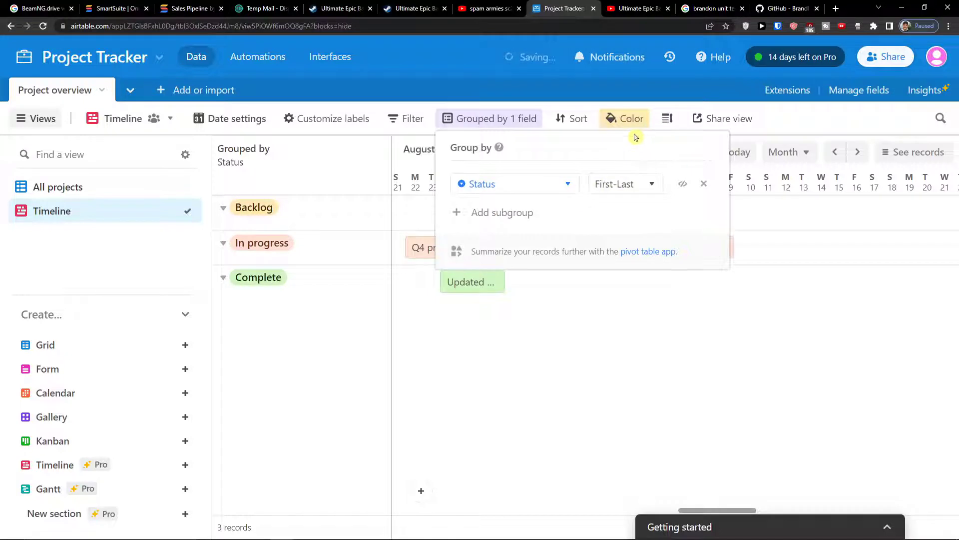
left_click(631, 118)
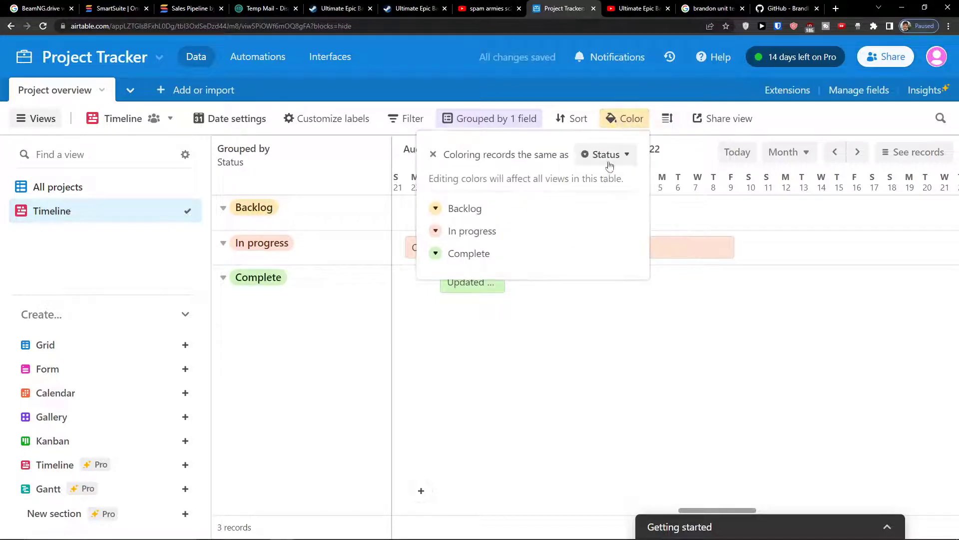
left_click(604, 154)
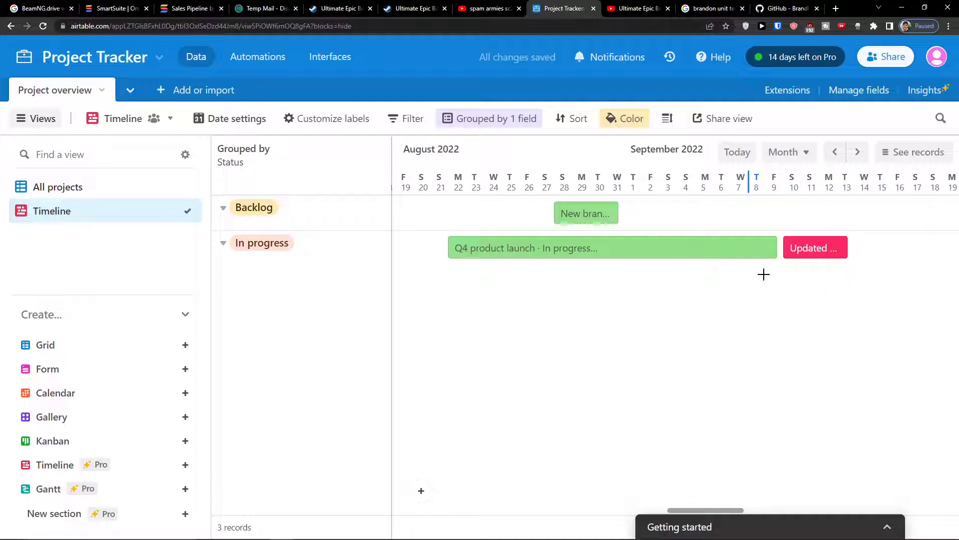
left_click(59, 187)
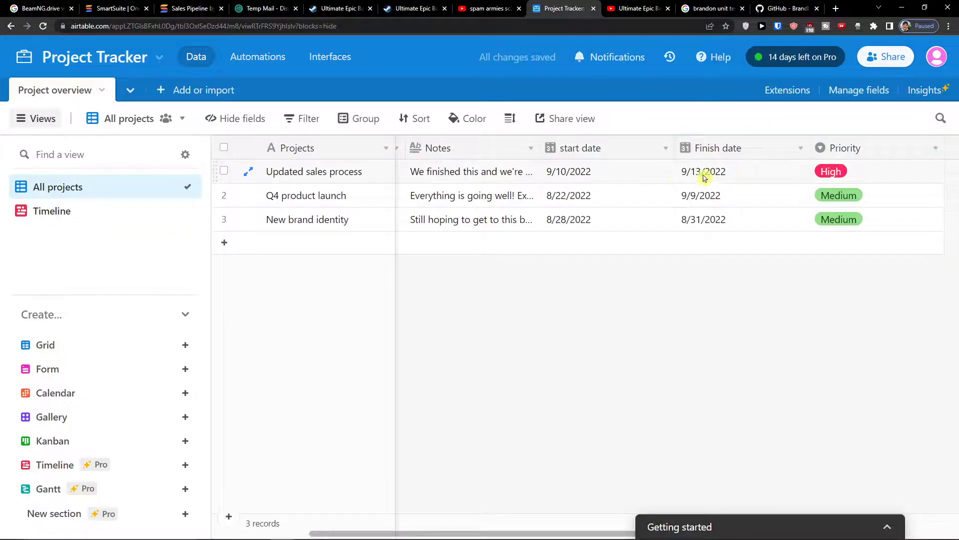
mouse_move(74, 222)
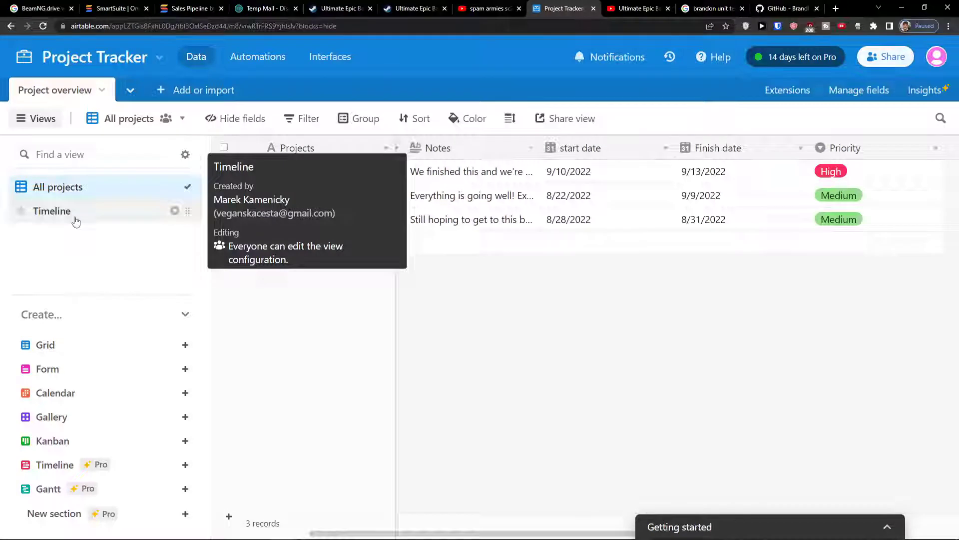
Return to the Timeline view and try Medium row height before setting rows back to Short.
left_click(51, 211)
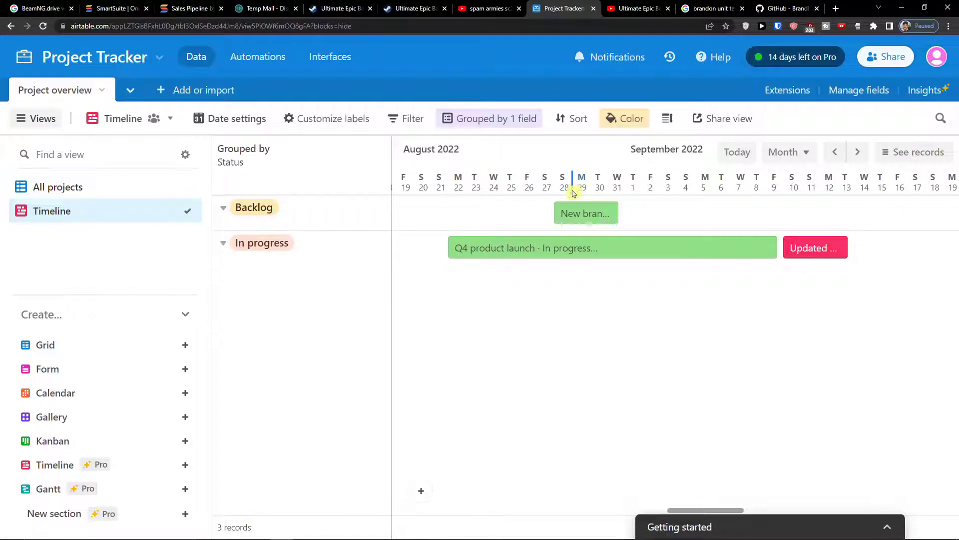
left_click(667, 118)
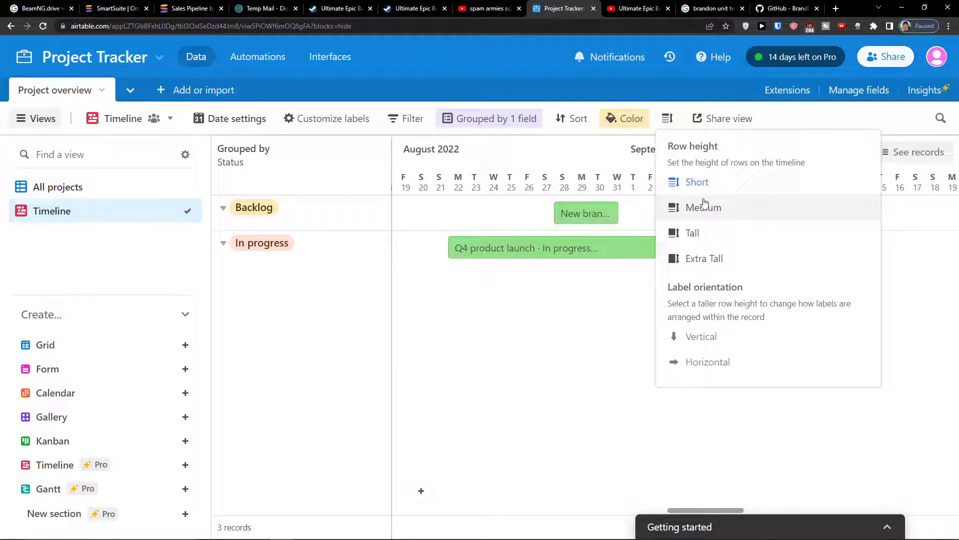
left_click(702, 207)
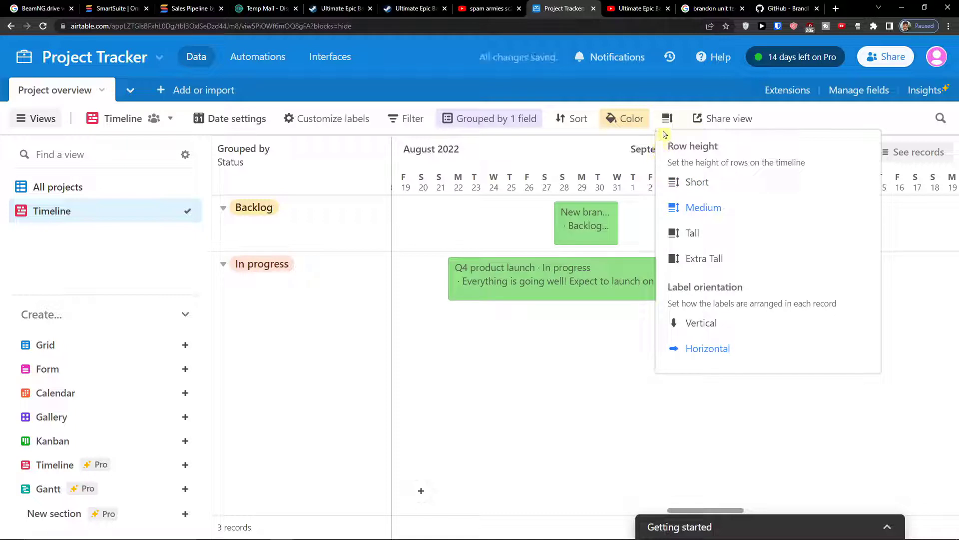
left_click(697, 182)
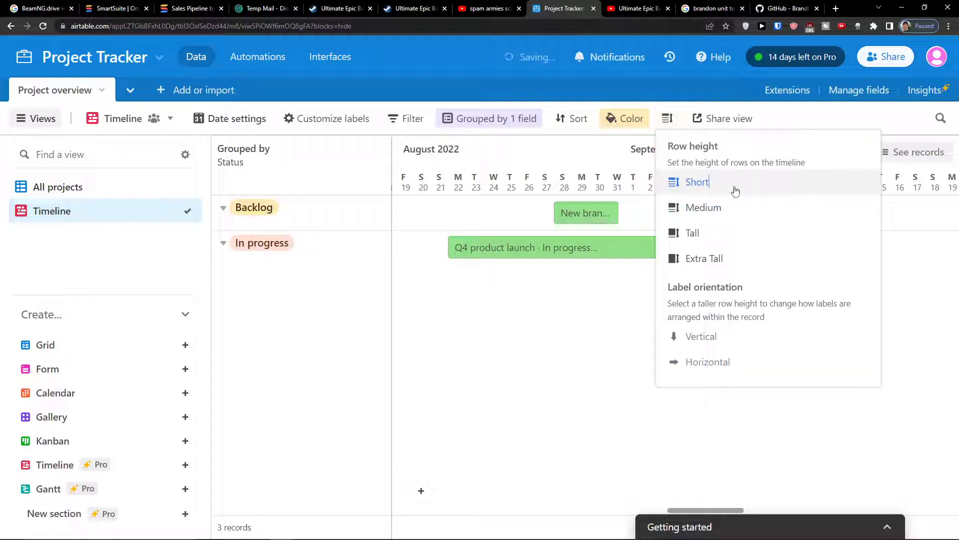
left_click(695, 182)
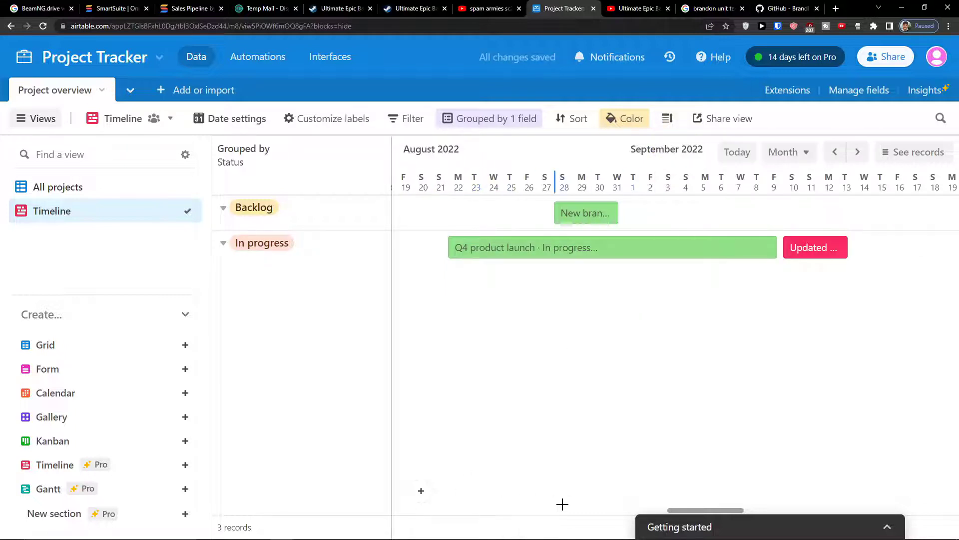
mouse_move(329, 197)
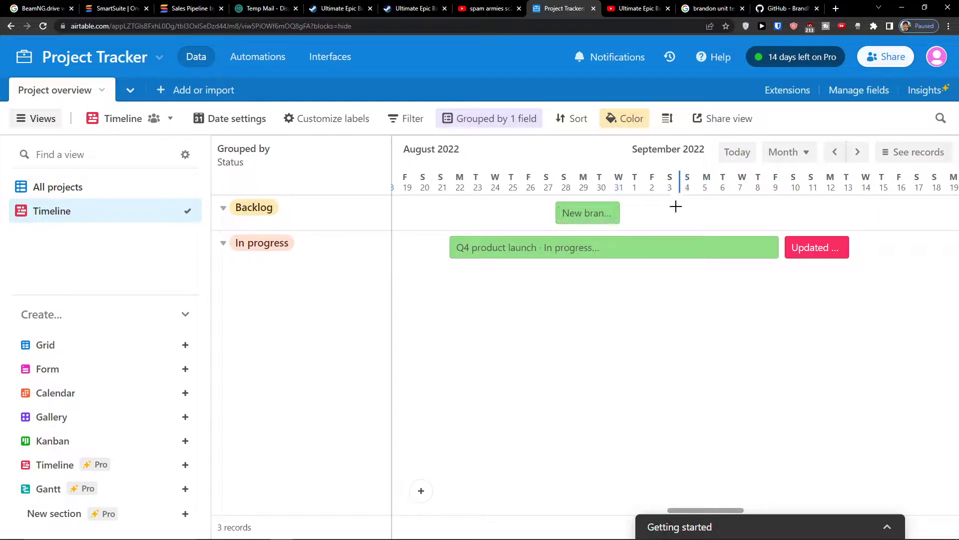
left_click_drag(651, 213, 767, 213)
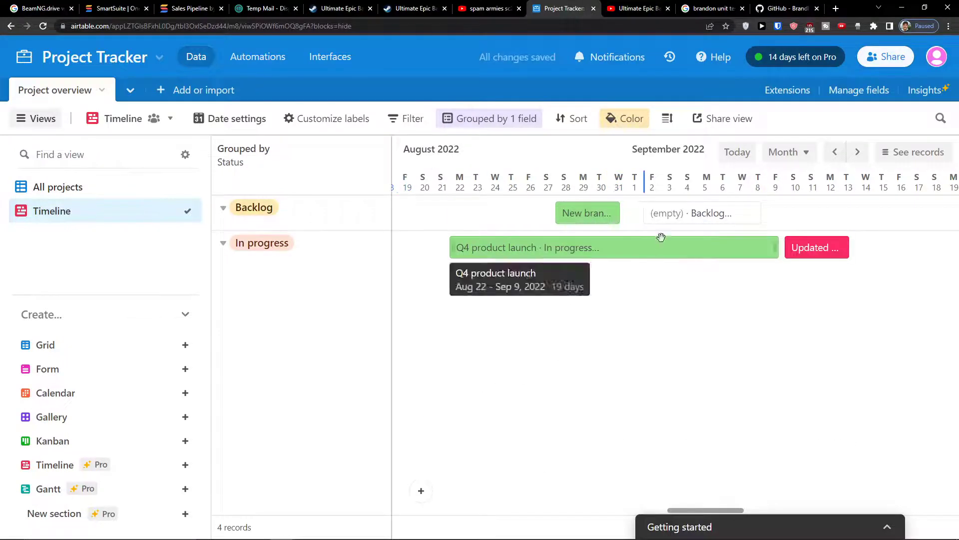
left_click(701, 213)
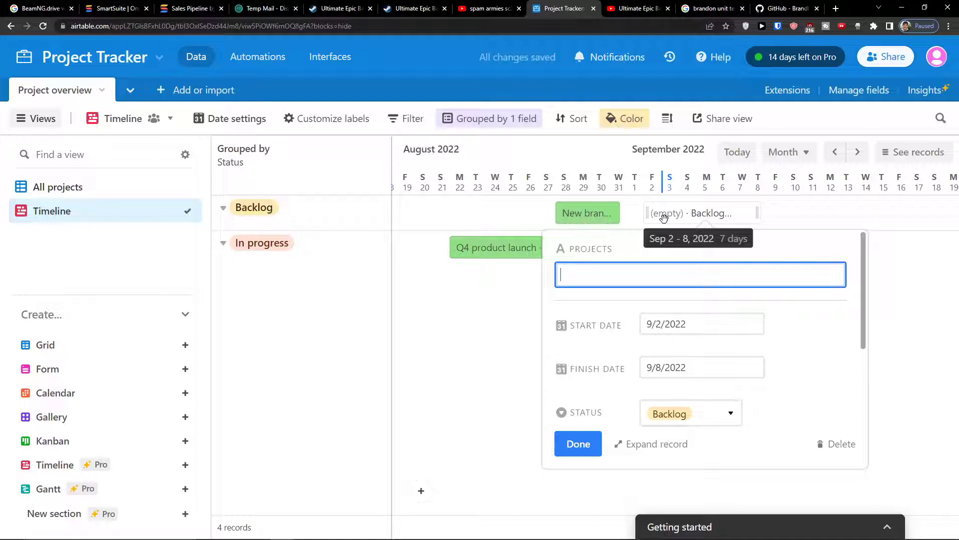
left_click(841, 444)
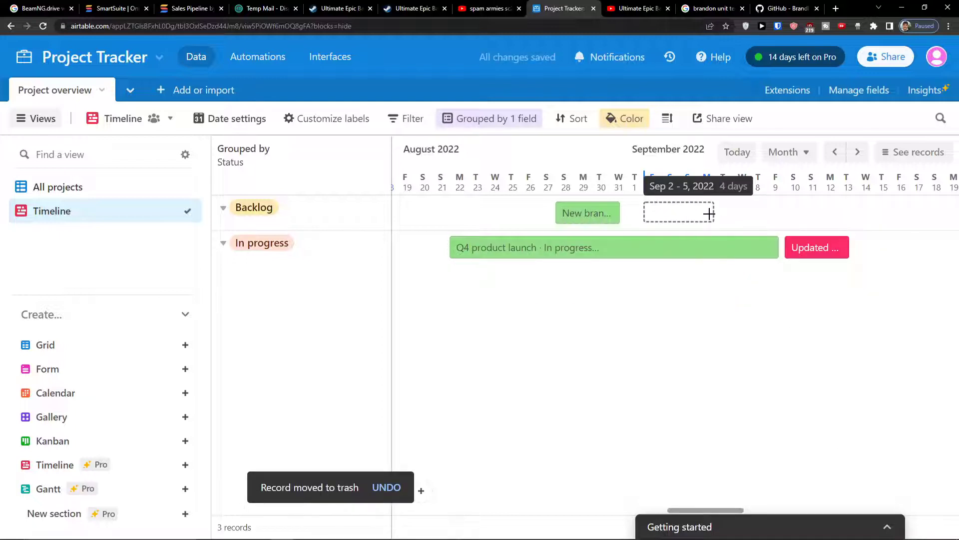
Create a Backlog record named 'Marketing Discussion' with finish date 9/25/2022.
left_click_drag(709, 213, 842, 212)
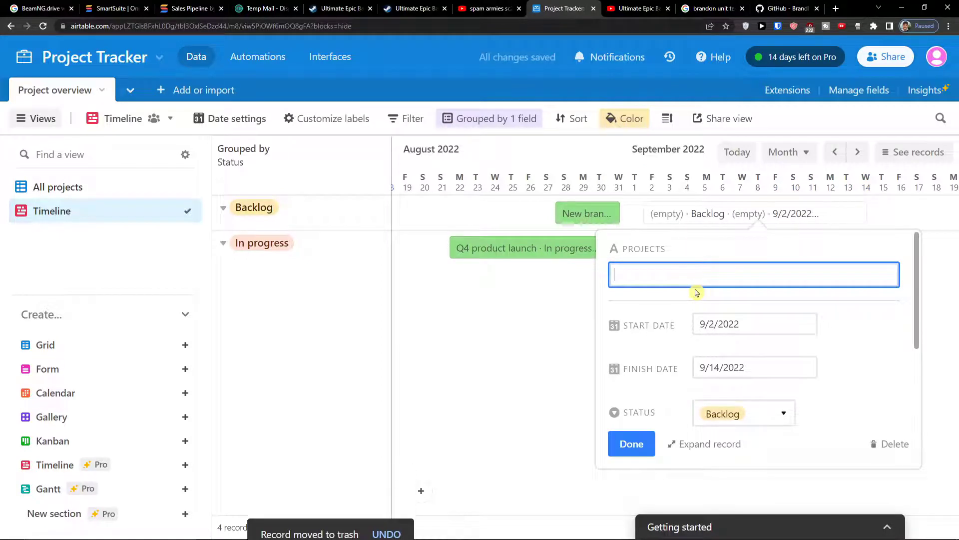
type("Marketing Discussi")
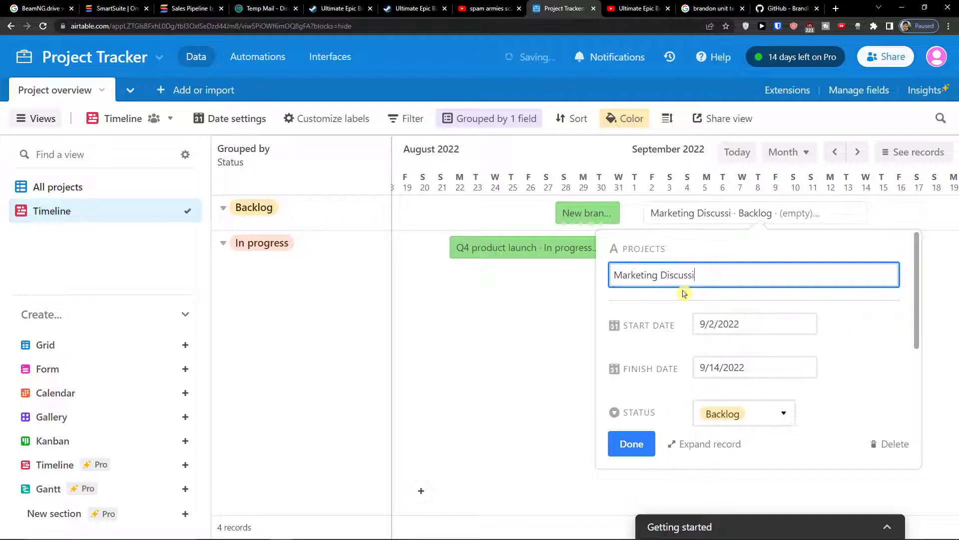
type("on")
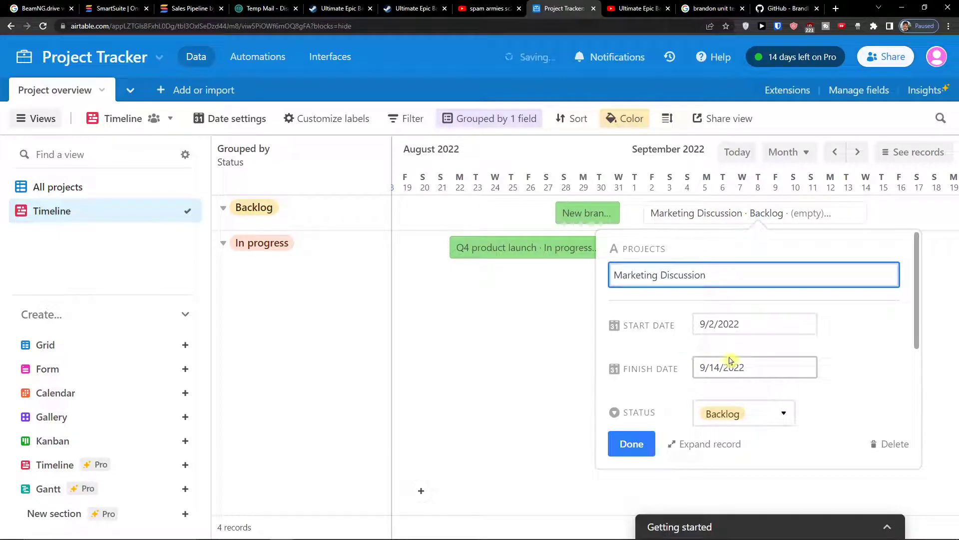
left_click(755, 366)
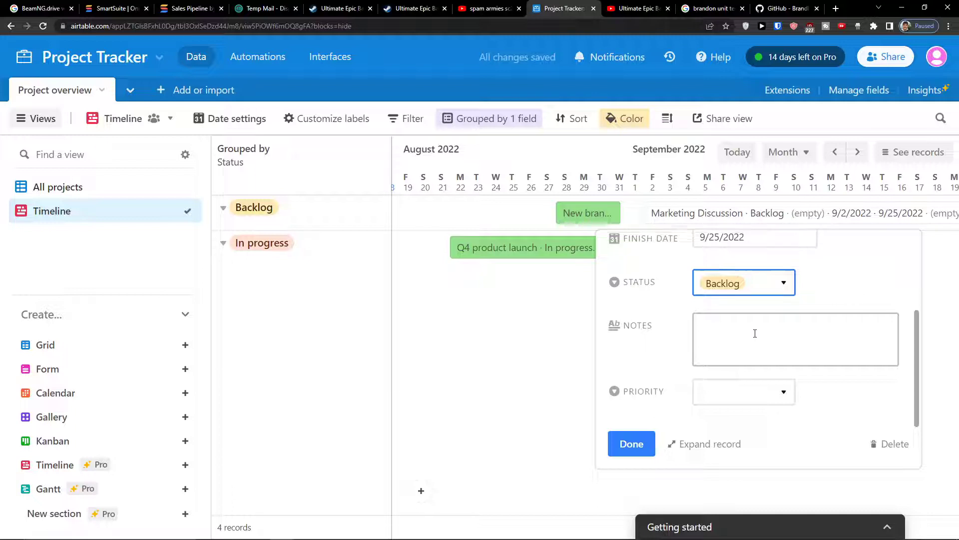
Close the record details, reopening Marketing Discussion once to confirm its dates.
left_click(631, 444)
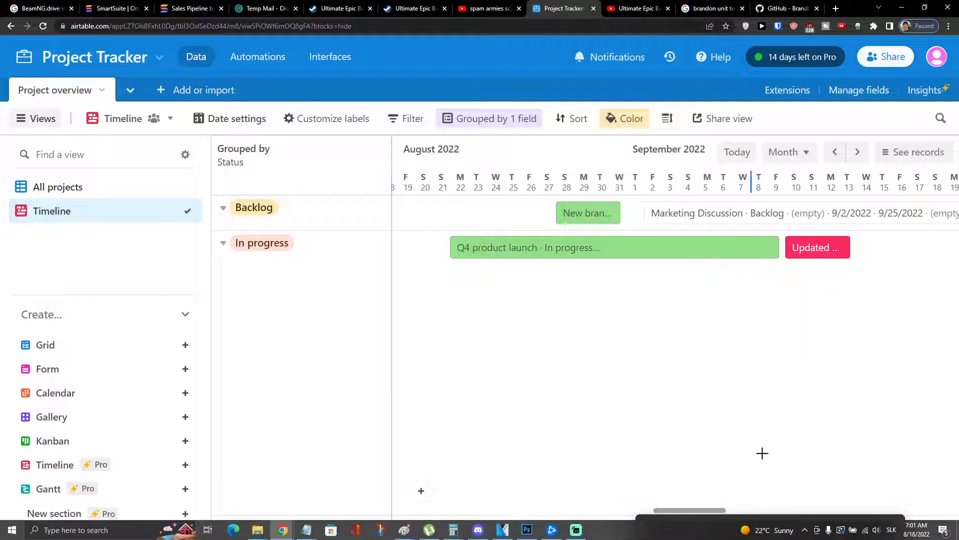
left_click(696, 212)
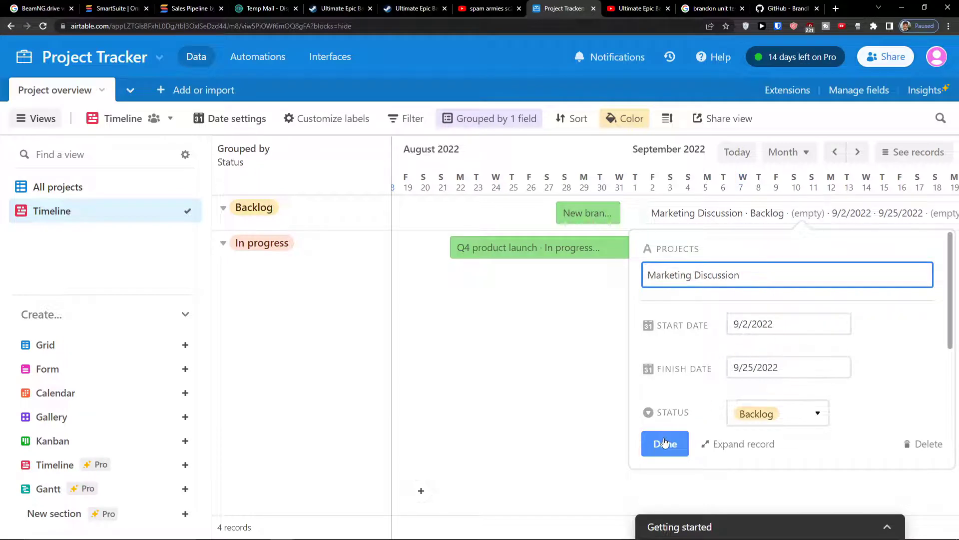
left_click(665, 443)
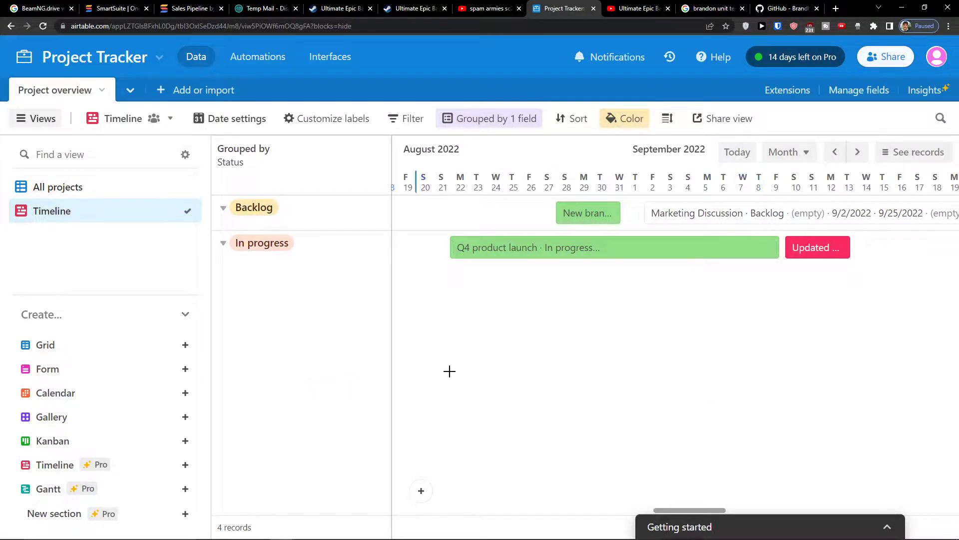
Give the Marketing Discussion record Medium priority and close its details.
left_click(816, 247)
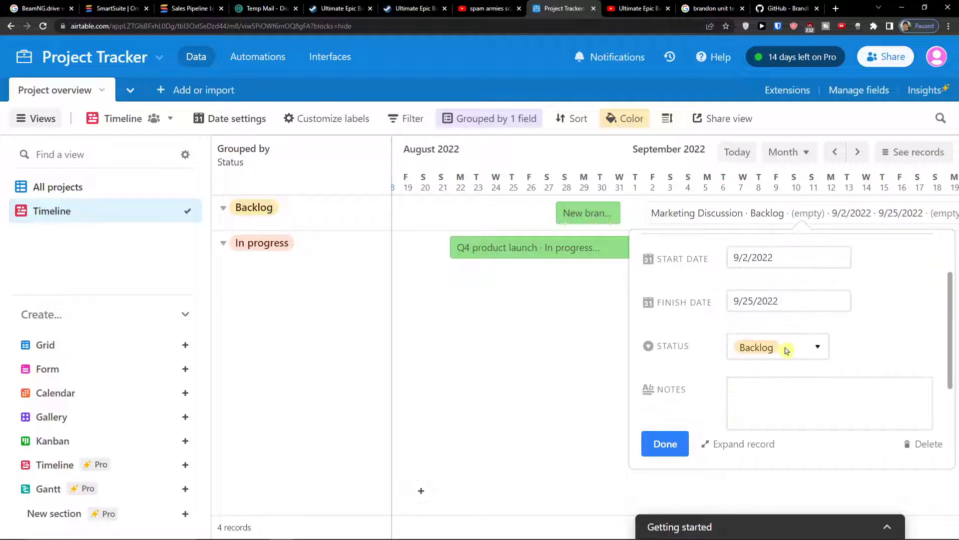
left_click(777, 389)
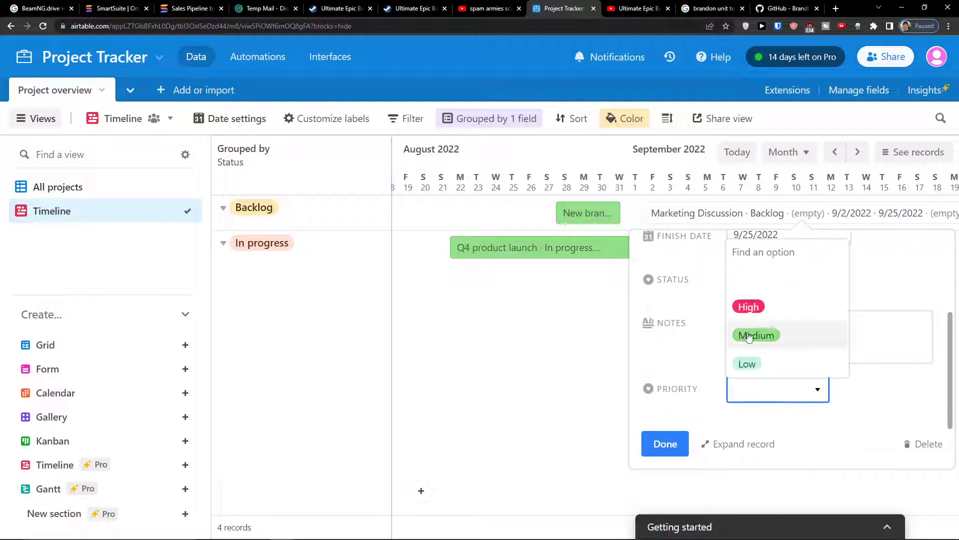
left_click(756, 335)
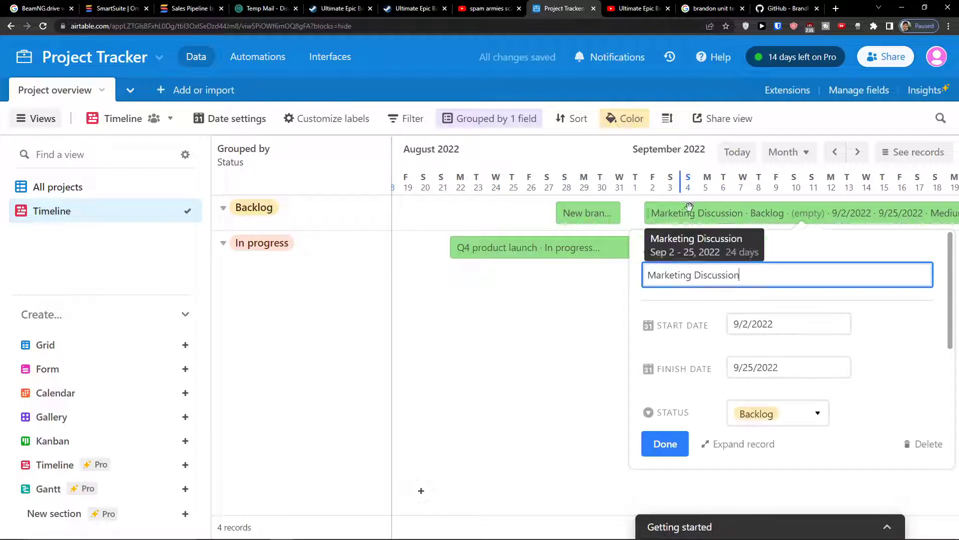
left_click(778, 412)
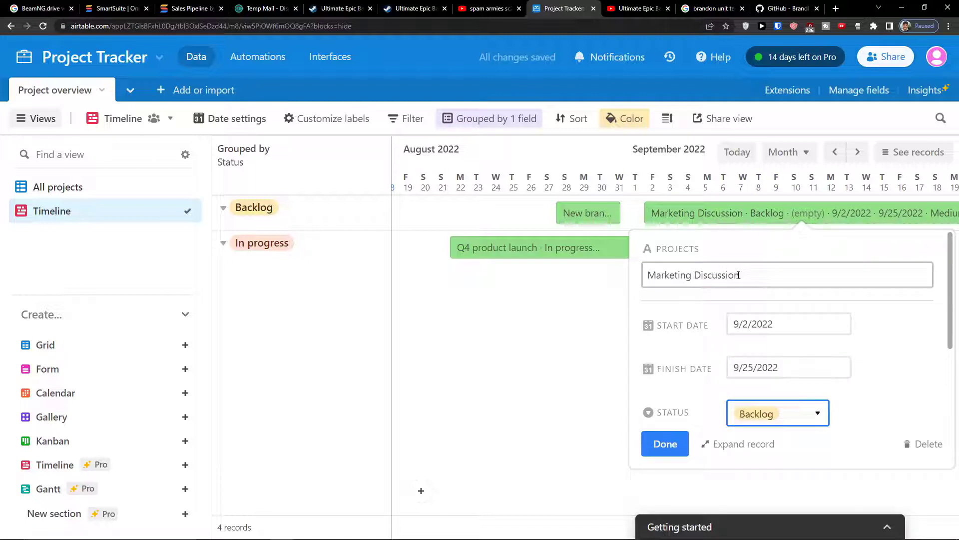
left_click(664, 443)
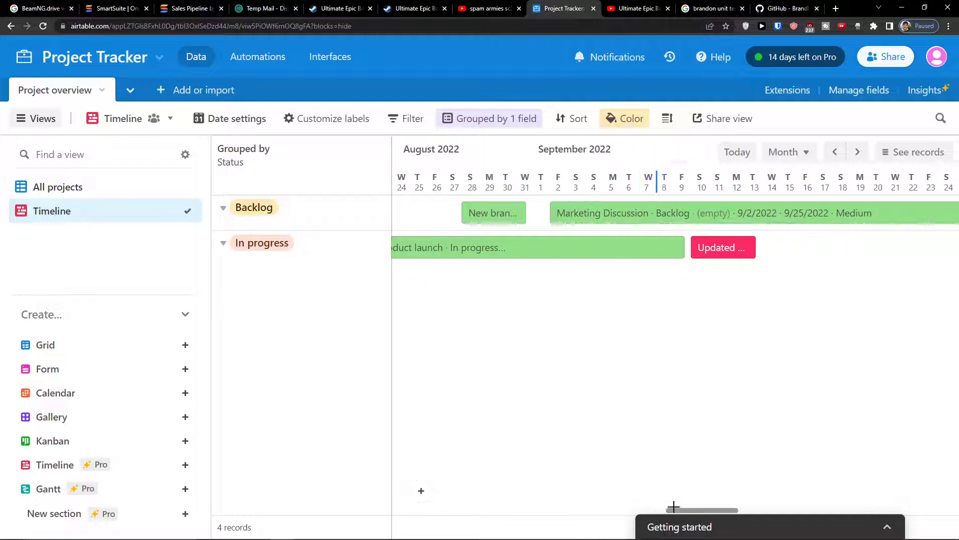
scroll("left", 3)
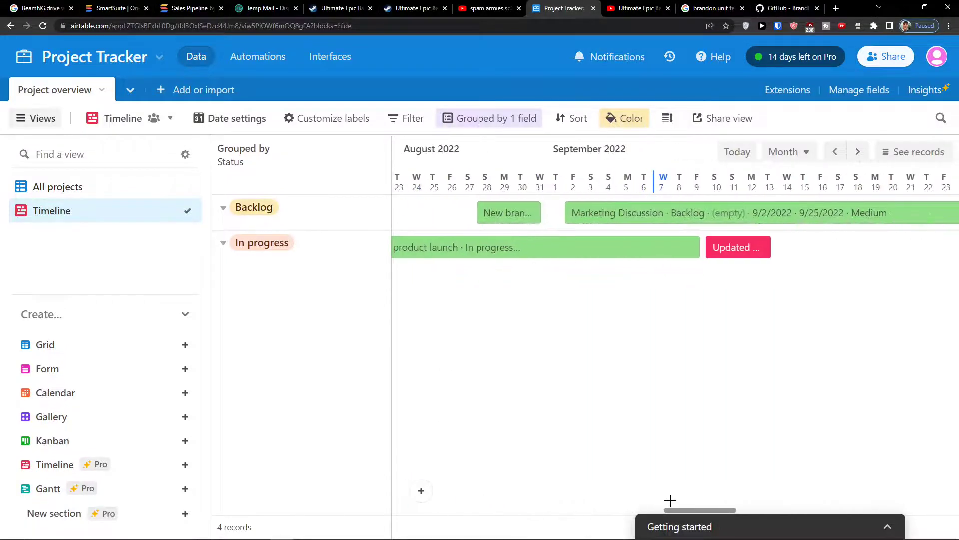